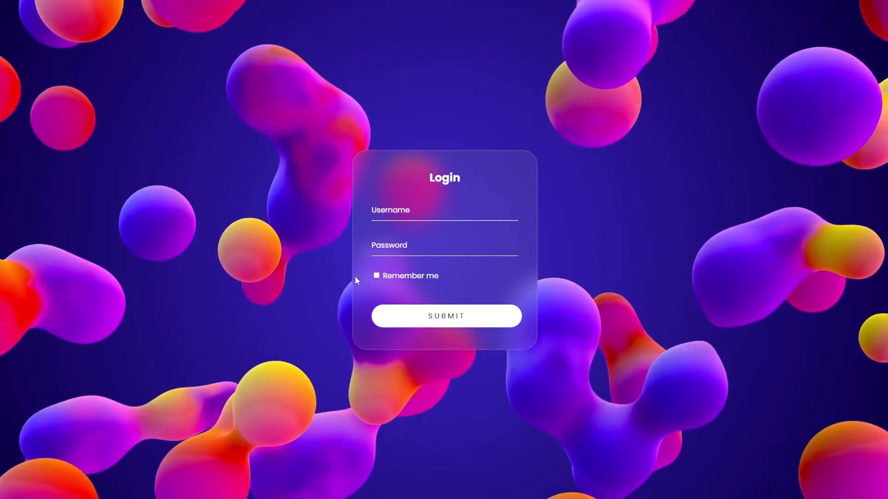
- Focus the Username field to show its floating label, then open a blank Chrome tab
{"action": "left_click", "coordinate": [444, 210]}
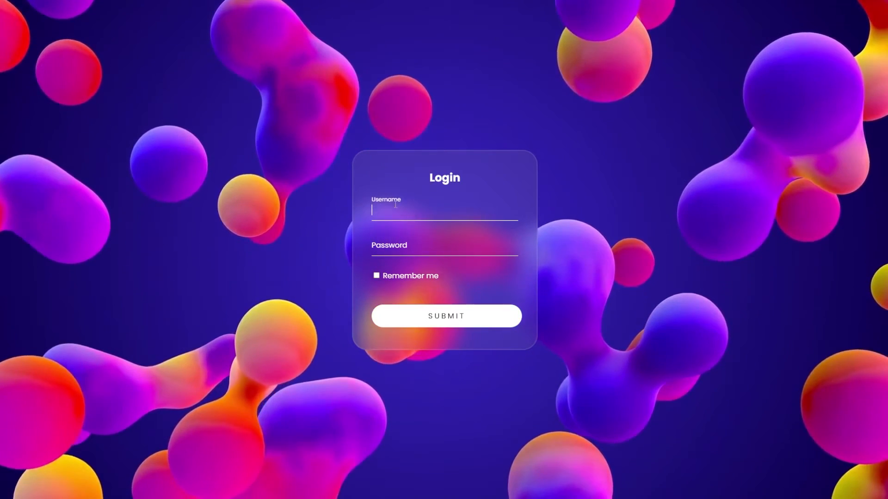
{"action": "left_click", "coordinate": [375, 276]}
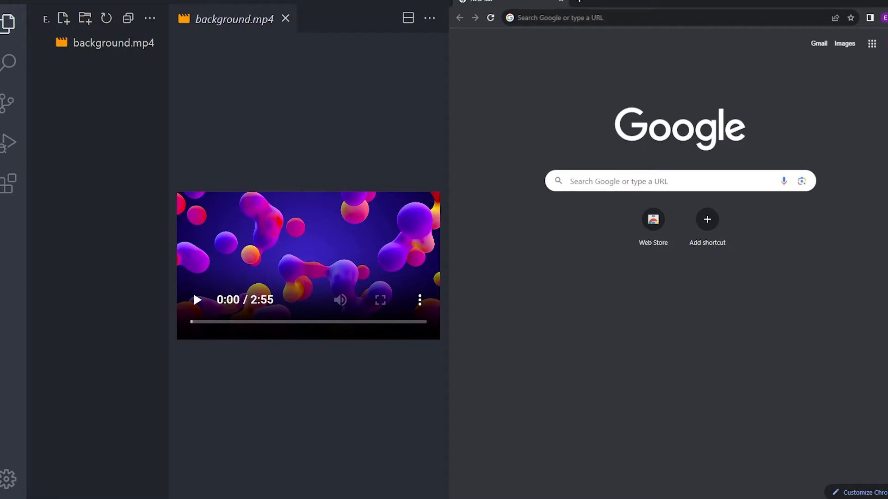
- Play the background.mp4 preview and view the Ritwick Dey Live Server extension details
{"action": "left_click", "coordinate": [197, 300]}
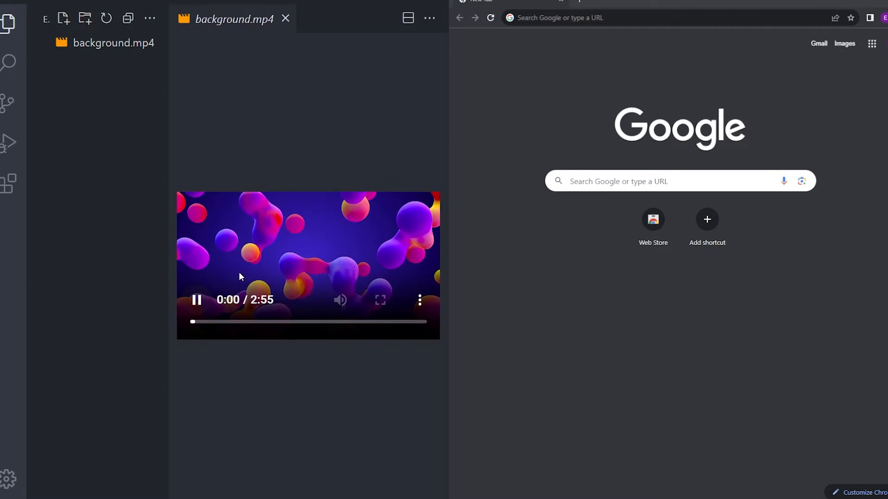
{"action": "left_click", "coordinate": [10, 183]}
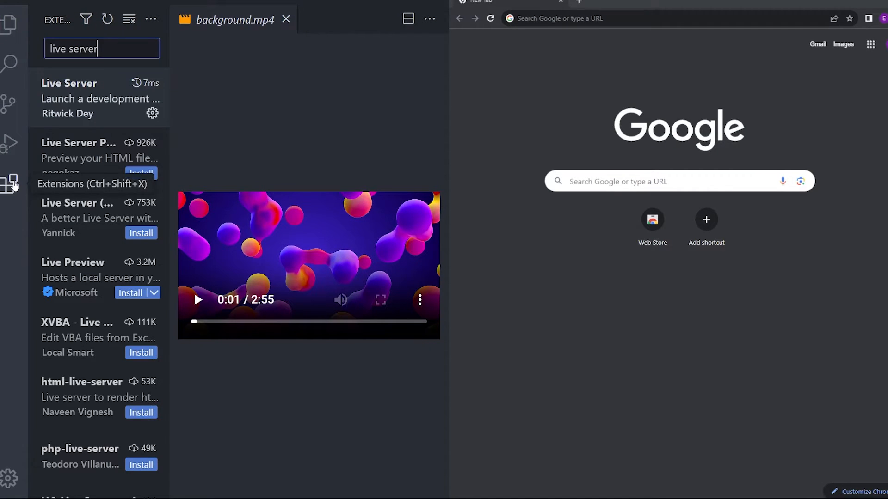
{"action": "left_click", "coordinate": [69, 82]}
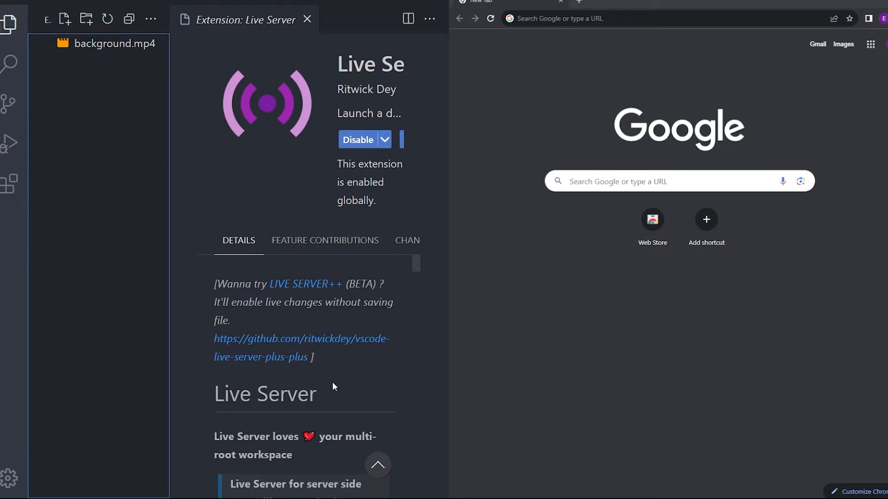
- Create index.html and style.css, go live on port 5500, and title the page Login Form
{"action": "left_click", "coordinate": [64, 19]}
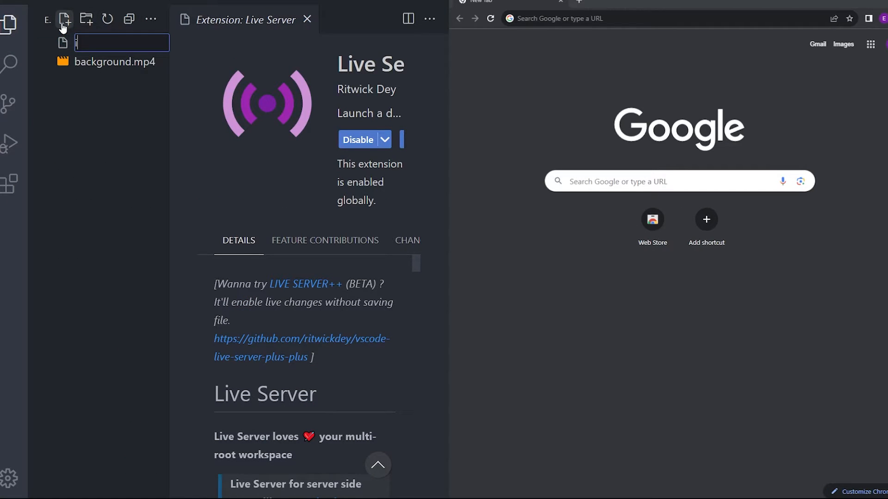
{"action": "type", "text": "index.html"}
{"action": "type", "text": "styl"}
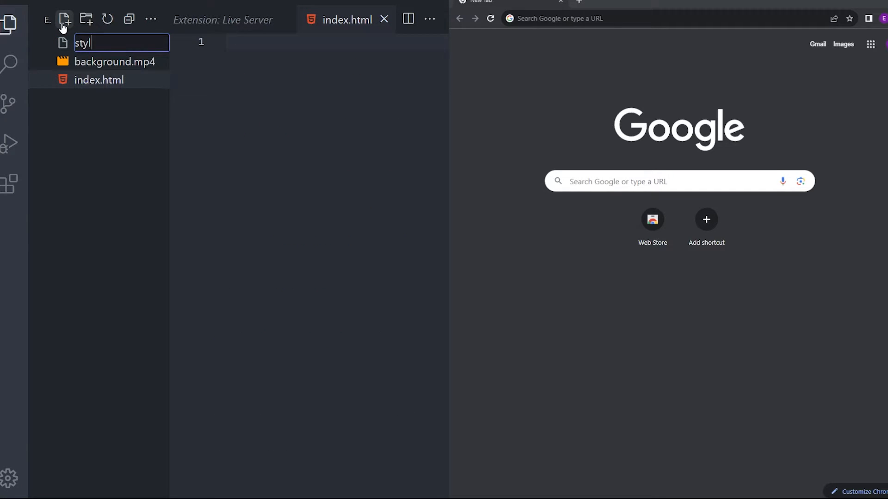
{"action": "key", "text": "Enter"}
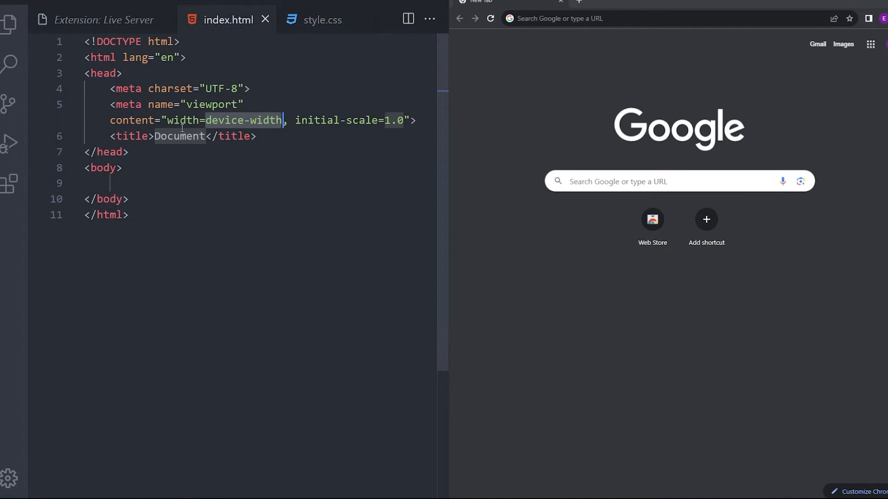
{"action": "left_click", "coordinate": [129, 152]}
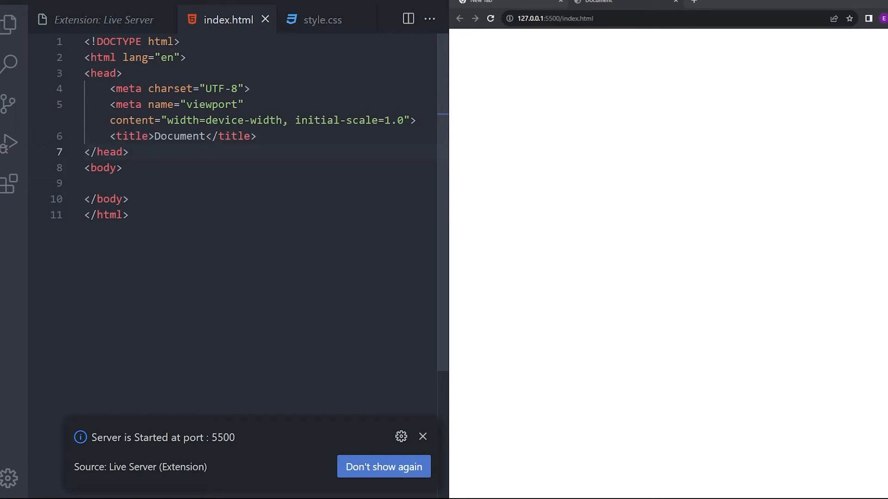
{"action": "type", "text": "Login For"}
{"action": "type", "text": "<link rel=\"stylesheet\" href=\"style.css\">"}
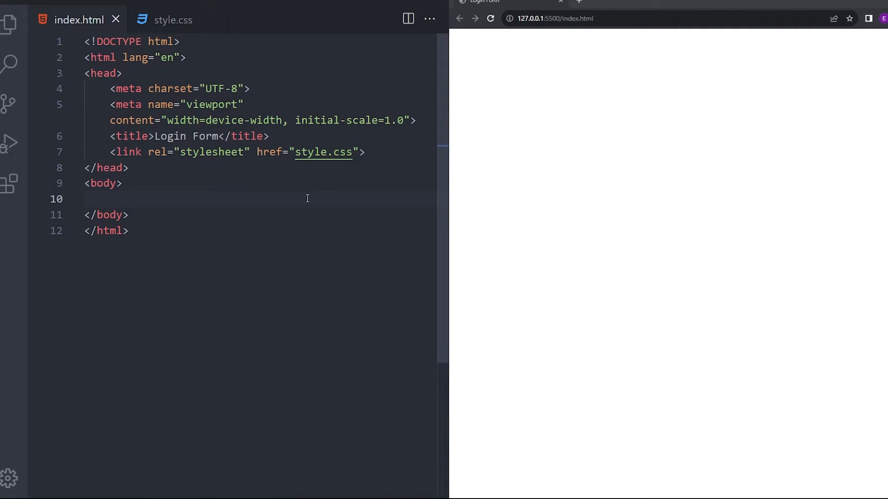
- Add an autoplaying, looping, muted background.mp4 video to the body
{"action": "type", "text": "video src=\"bac\"></video>"}
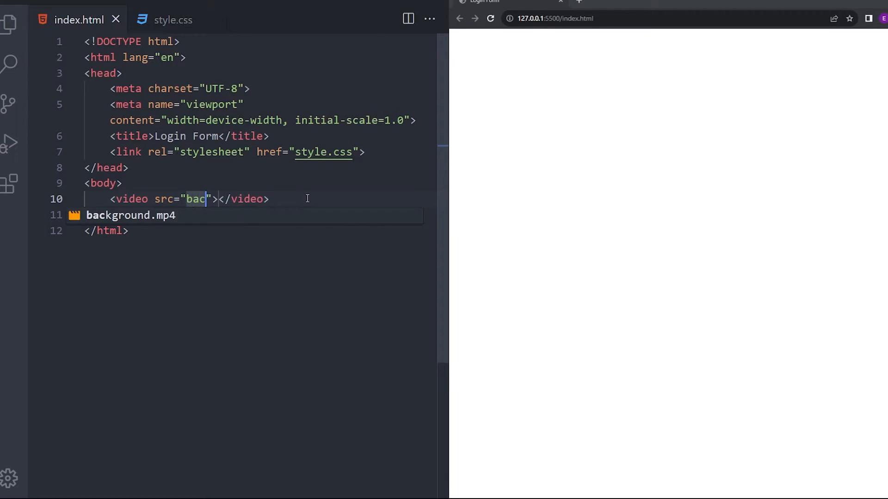
{"action": "type", "text": "ackground.mp4\" autoplay"}
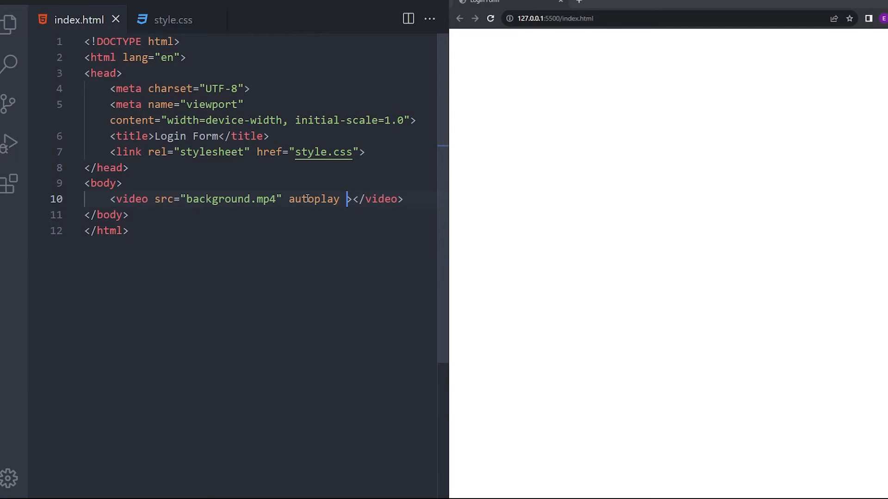
{"action": "type", "text": "loop muted"}
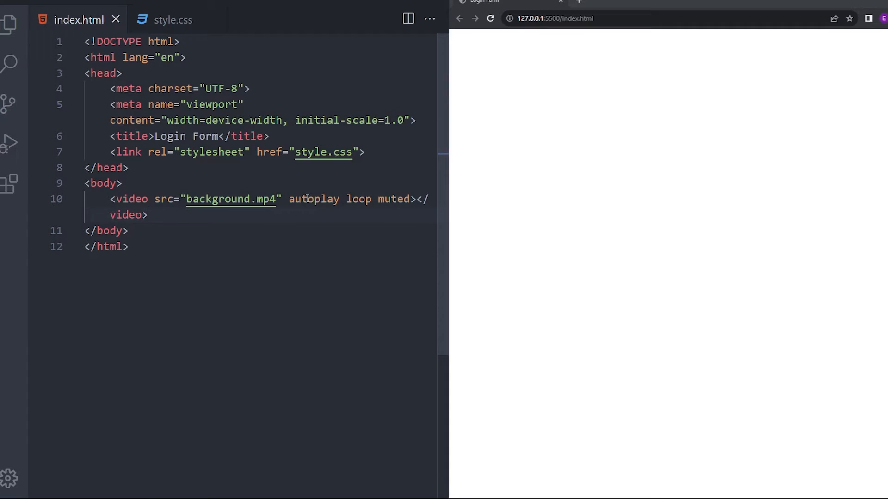
- Add a login-box form with a user-box holding a required text input labelled Username
{"action": "type", "text": ".lo"}
{"action": "type", "text": "<form action=\"\"></form>"}
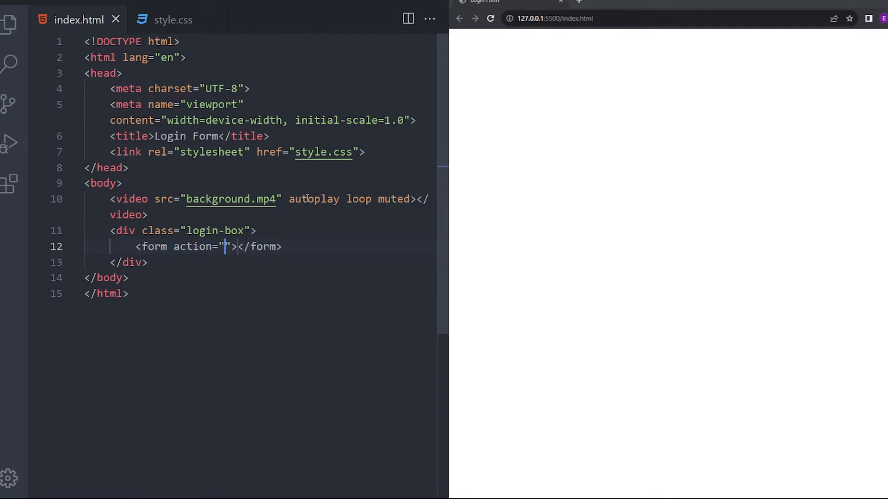
{"action": "type", "text": "submit"}
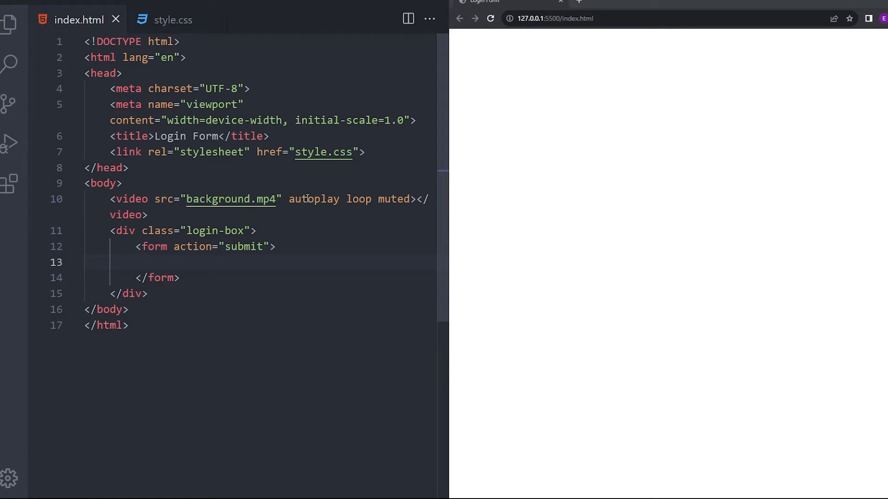
{"action": "type", "text": ".user-box\">"}
{"action": "type", "text": "<input type=\"text\">"}
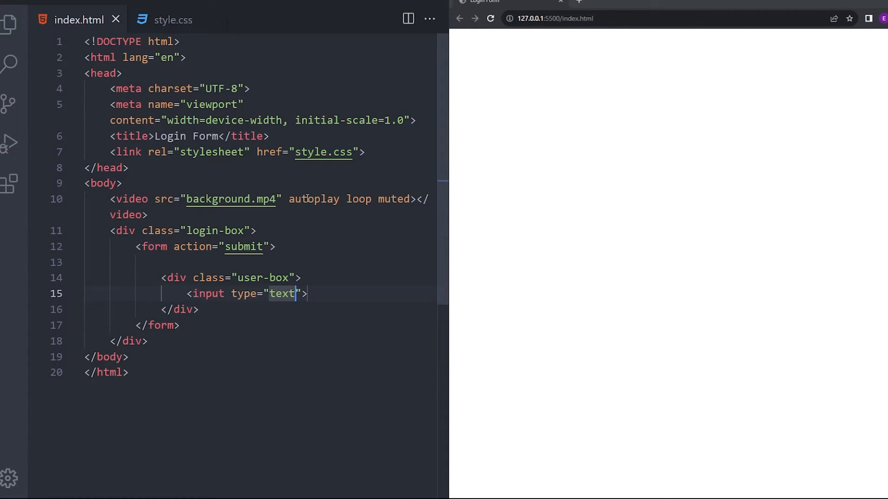
{"action": "type", "text": "required"}
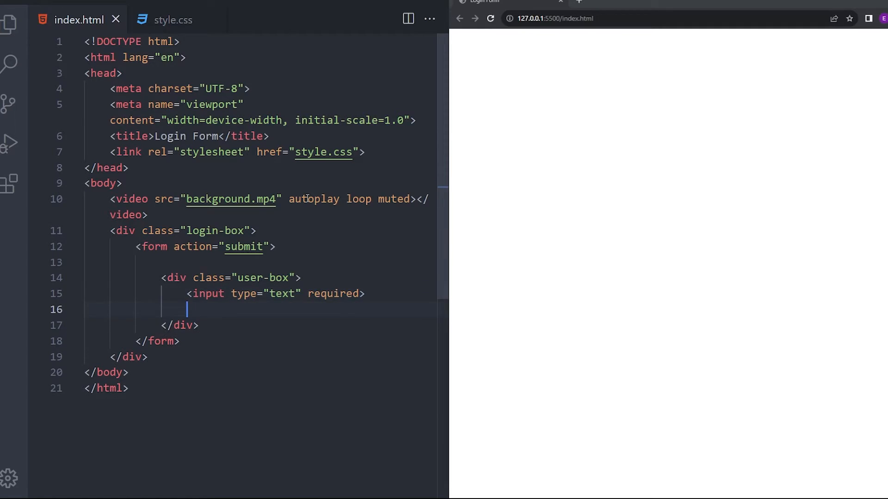
{"action": "type", "text": "<label for=\"\"></label>"}
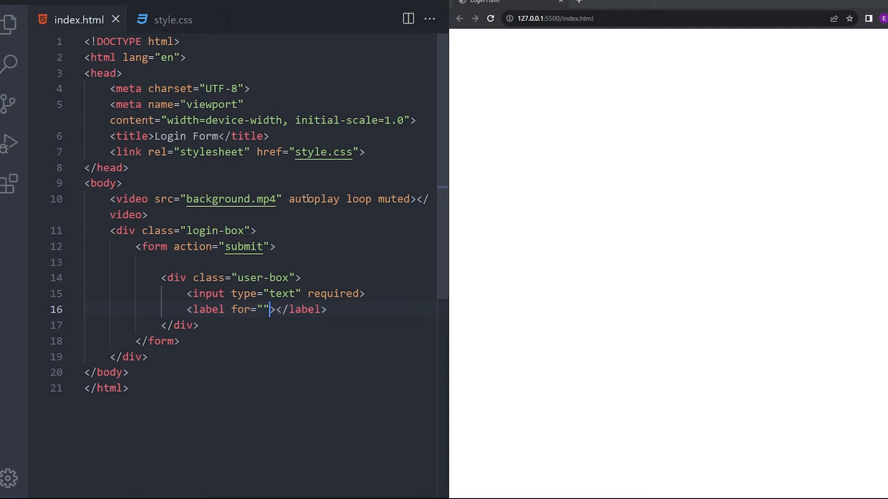
{"action": "type", "text": "User"}
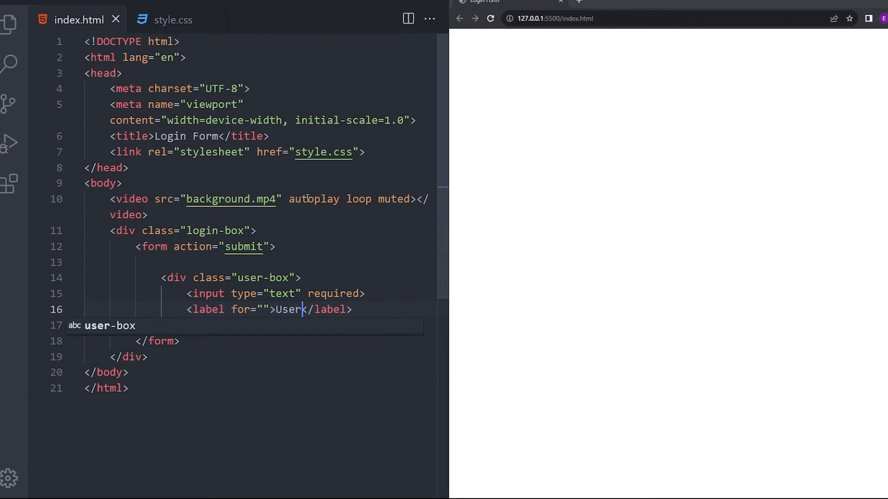
{"action": "type", "text": "name"}
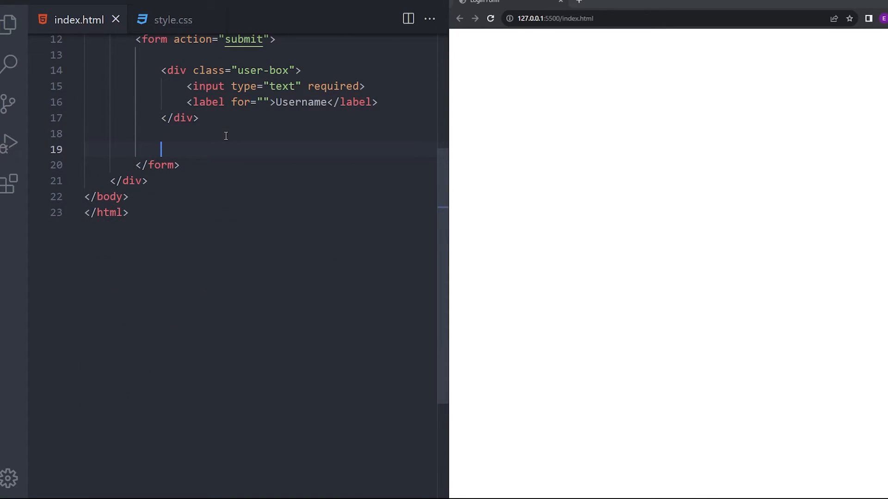
- Add a second user-box with a required Password input and label
{"action": "type", "text": ".user-box\">"}
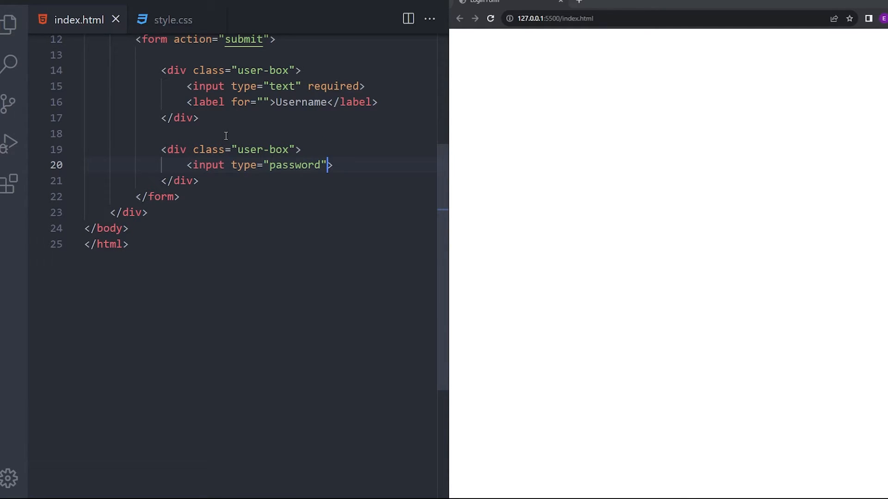
{"action": "type", "text": "required"}
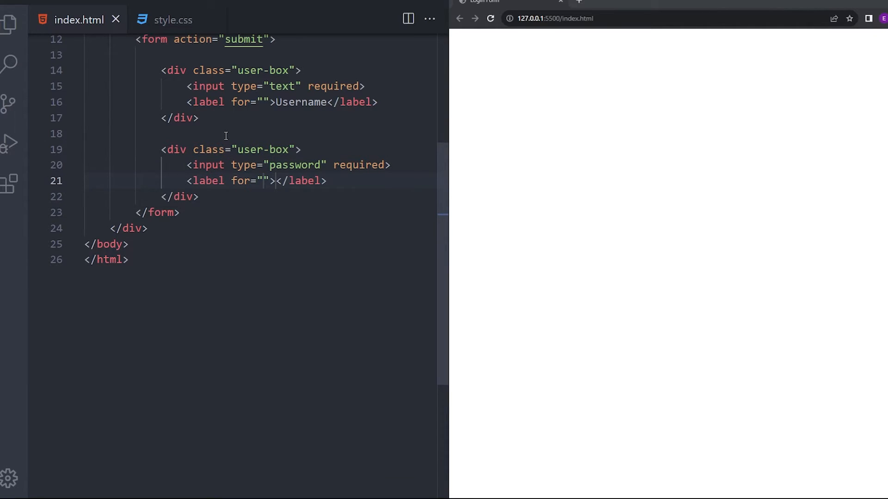
{"action": "type", "text": "Password"}
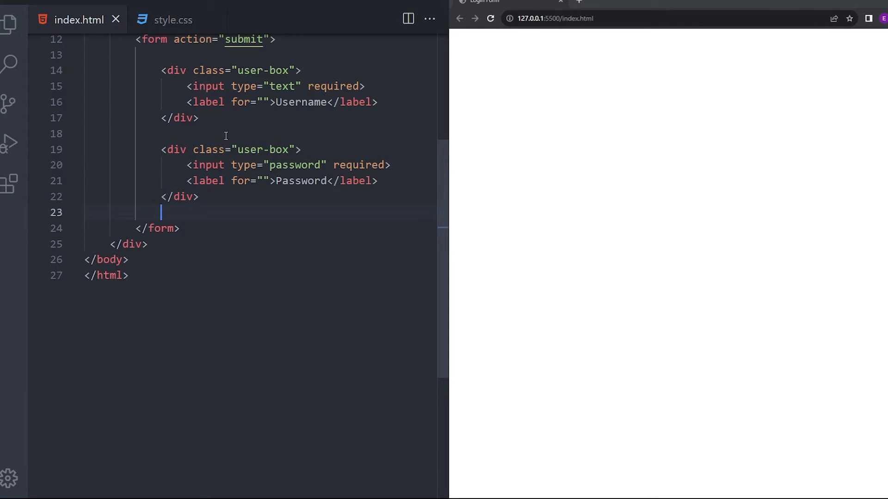
- Add a Remember Me checkbox div and a Submit link with href '#'
{"action": "type", "text": "."}
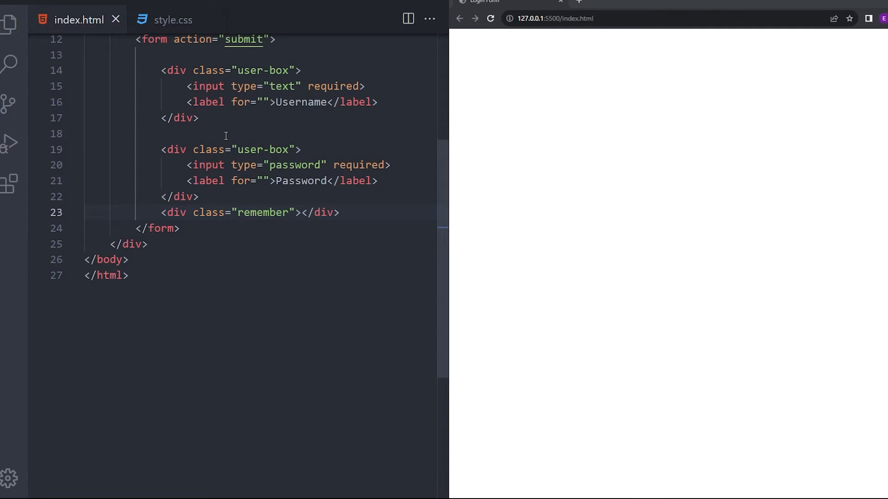
{"action": "type", "text": "<input type=\"text\">"}
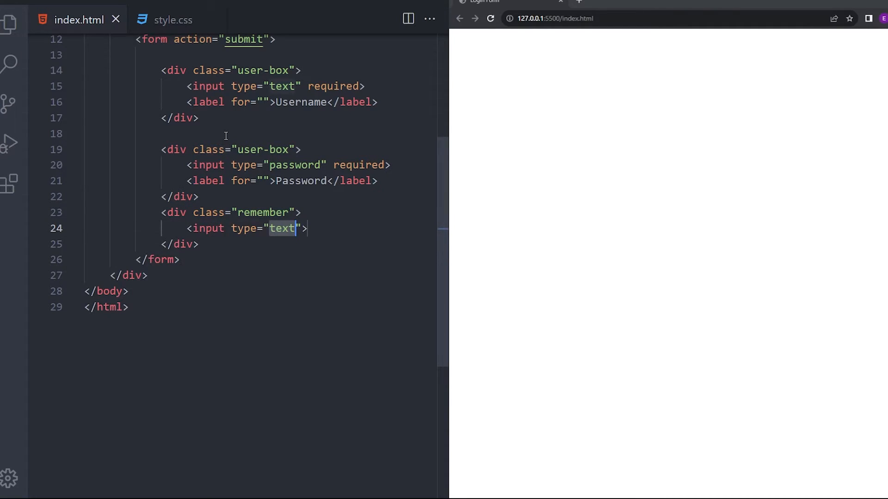
{"action": "type", "text": "checkbox"}
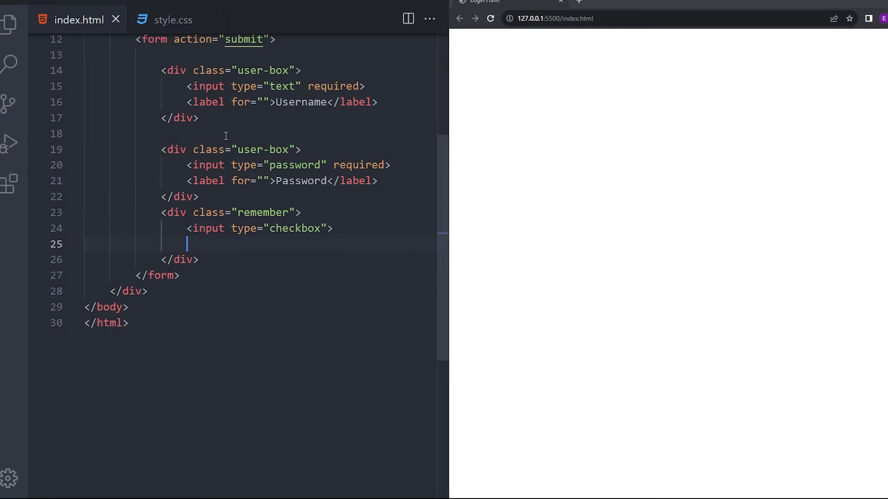
{"action": "type", "text": "Remember Me"}
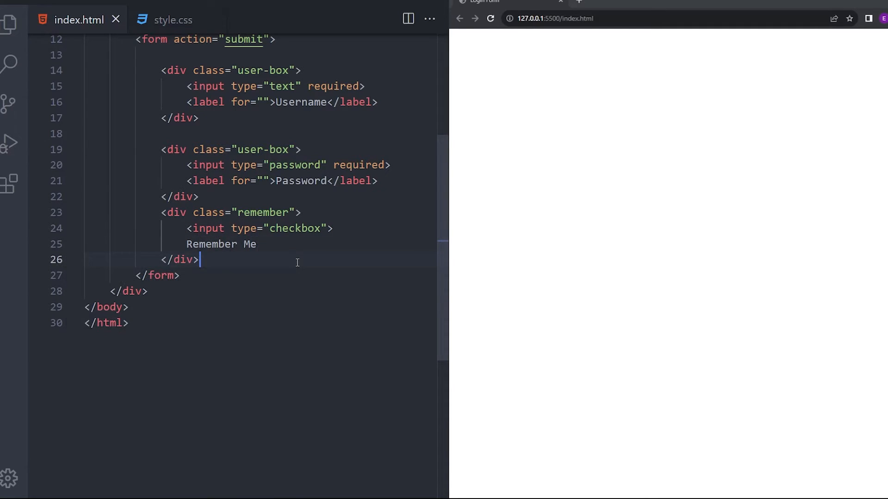
{"action": "type", "text": "<a href=\"\"></a>"}
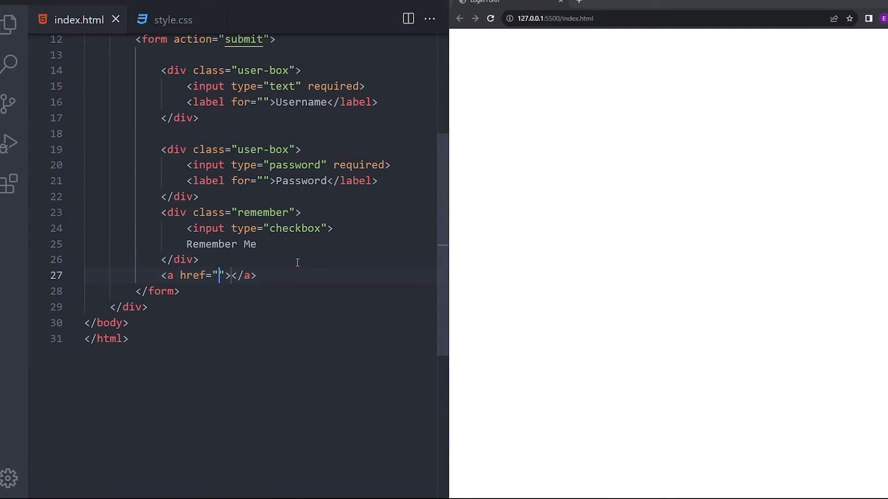
{"action": "type", "text": "#\"\">S"}
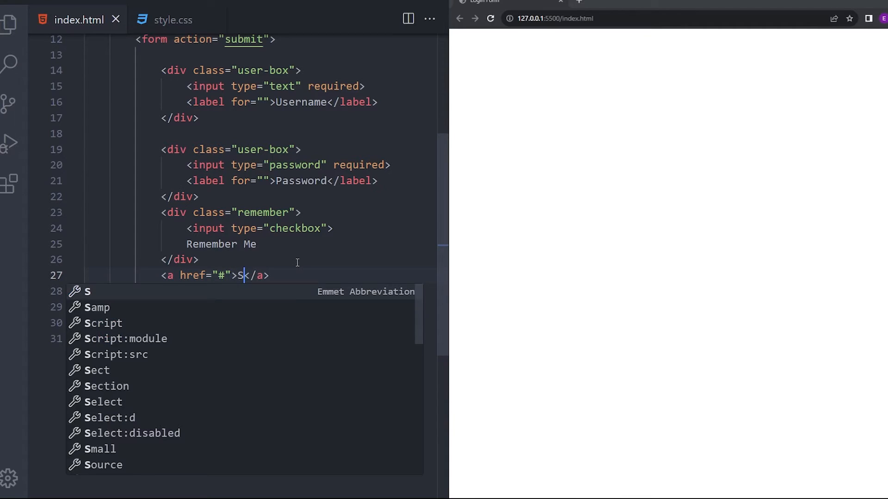
{"action": "type", "text": "ubmit"}
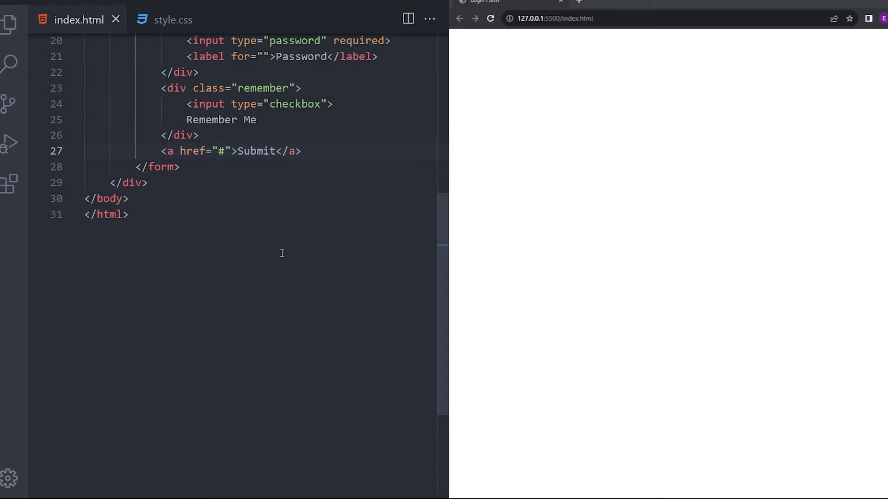
- Scroll back up in index.html and switch to style.css
{"action": "scroll", "scroll_direction": "up", "scroll_amount": 3}
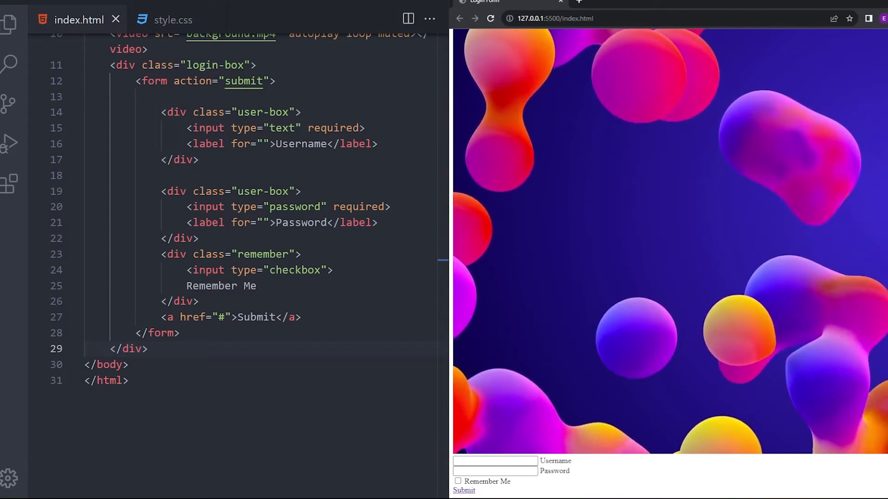
{"action": "left_click", "coordinate": [172, 20]}
{"action": "type", "text": "font"}
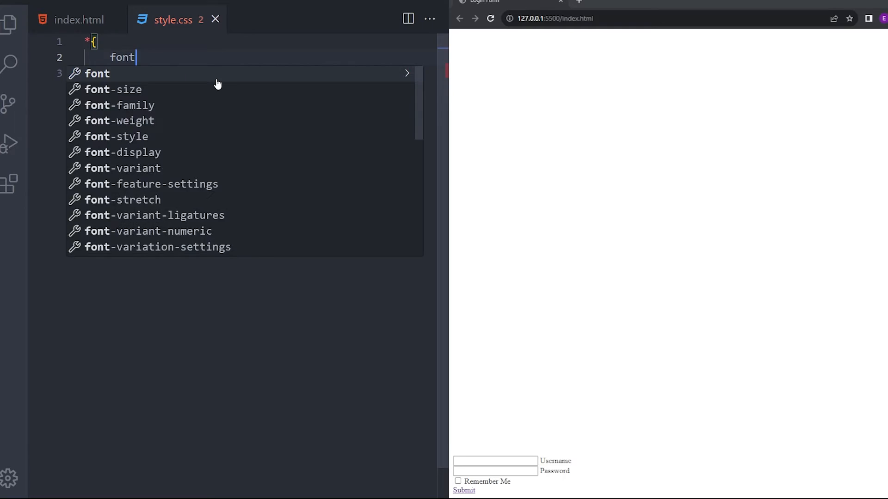
- Set the universal font to 'Poppins', sans-serif
{"action": "left_click", "coordinate": [119, 105]}
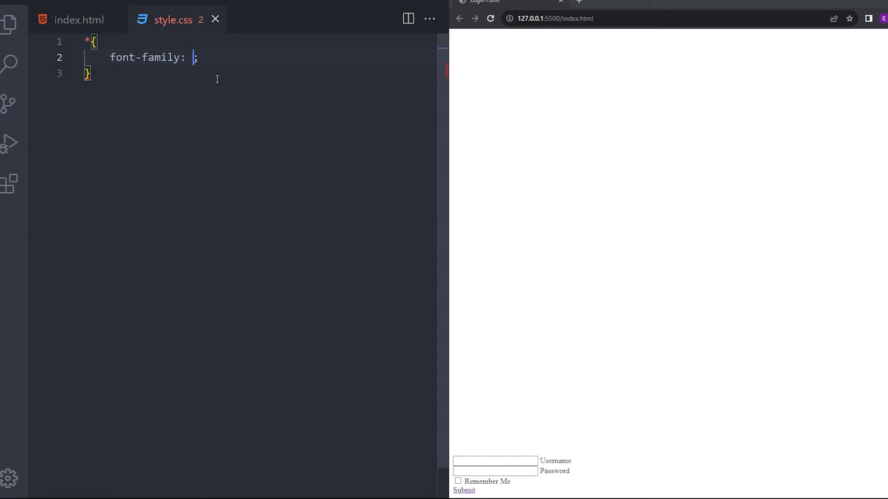
{"action": "type", "text": "'Poppins',"}
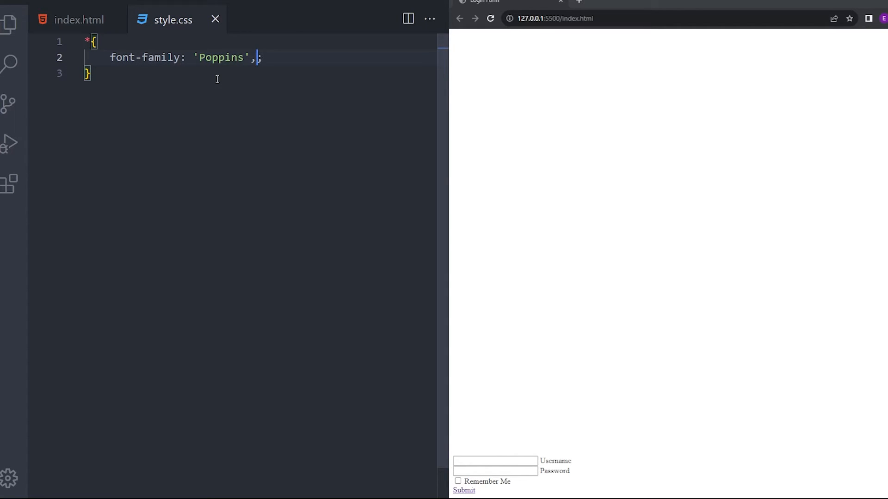
{"action": "type", "text": "sans-serif;"}
{"action": "type", "text": "height: 100%;"}
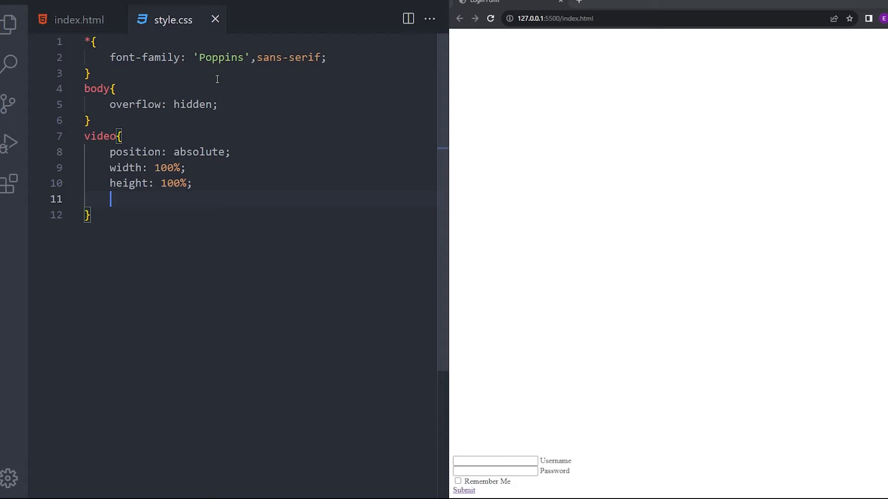
- Hide body overflow and make the video an absolute, cover-fit background at top 0, z-index -1
{"action": "type", "text": "object-fit: cover;"}
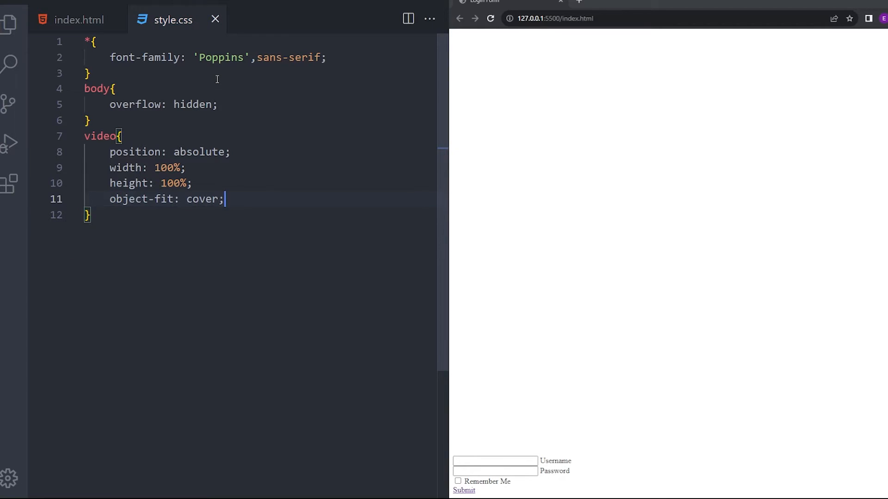
{"action": "type", "text": "top: 0;"}
{"action": "type", "text": "z"}
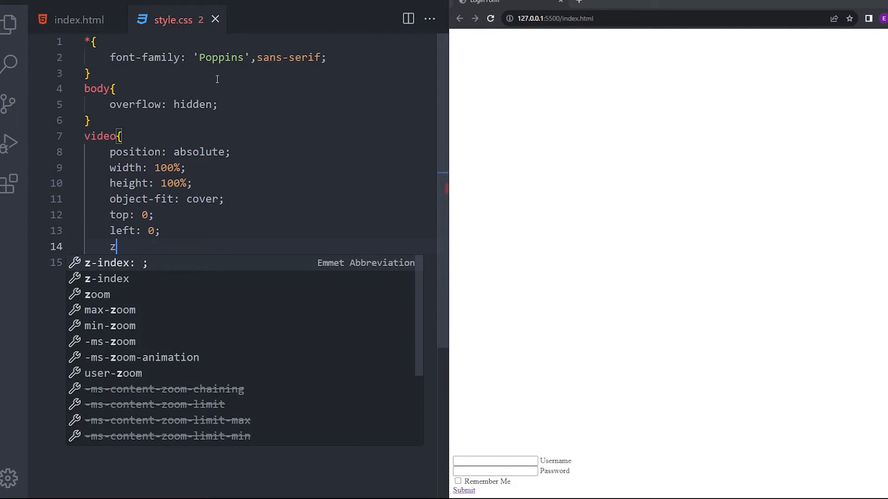
{"action": "type", "text": "-index: -1;"}
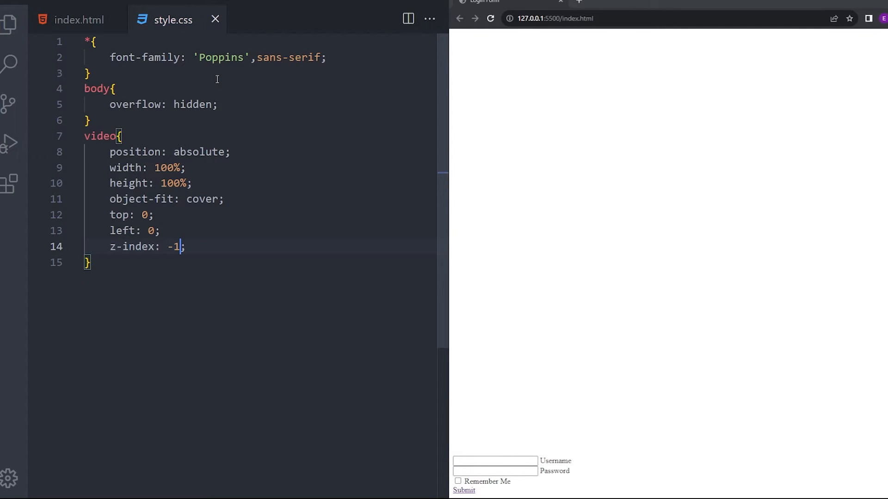
{"action": "key", "text": "Enter"}
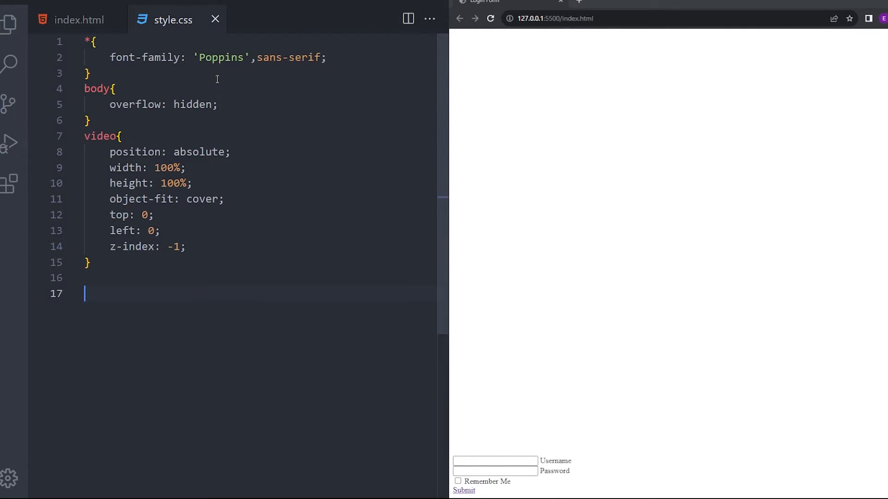
- Centre .login-box absolutely at 50%, 400px wide, 40px padding, translate(-50%,-50%)
{"action": "scroll", "scroll_direction": "down", "scroll_amount": 3}
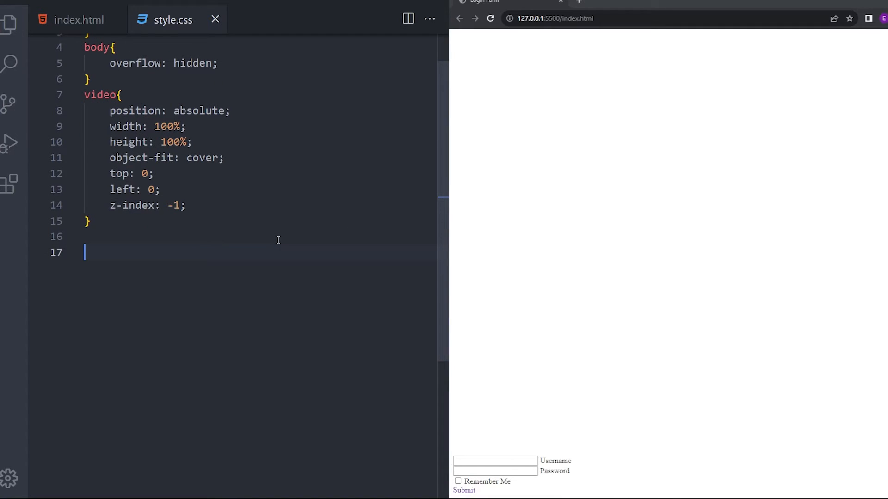
{"action": "type", "text": ".login-box{"}
{"action": "type", "text": "position: ;"}
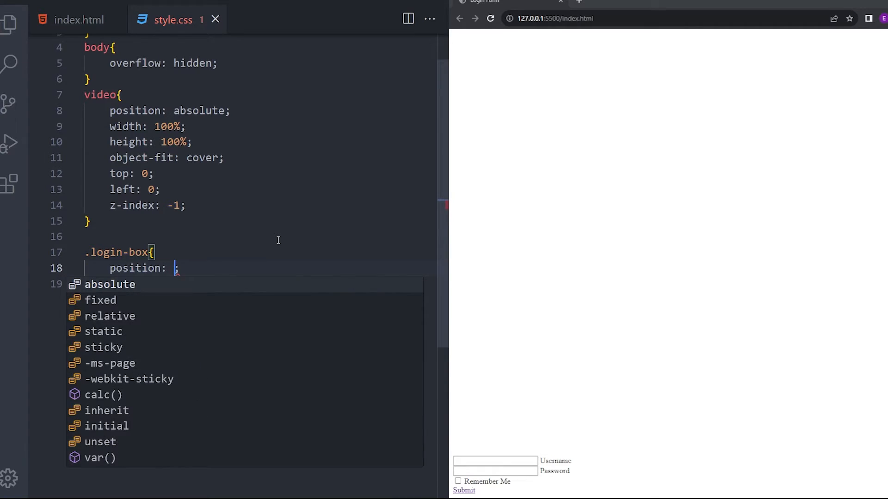
{"action": "type", "text": "top: 50%;"}
{"action": "type", "text": "width: 4;"}
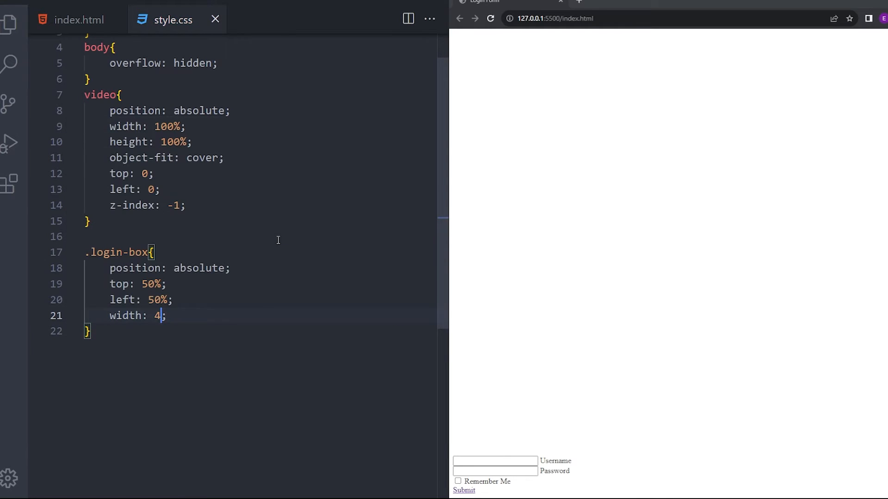
{"action": "type", "text": "00px;"}
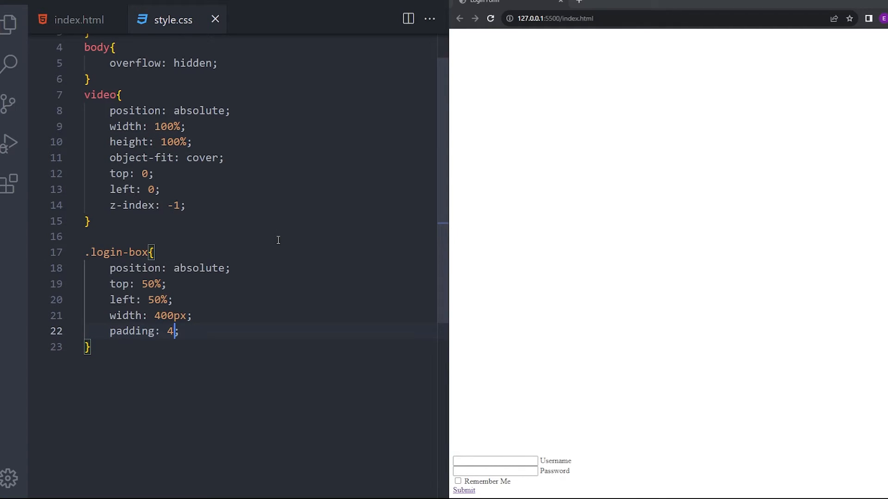
{"action": "type", "text": "transform: translate();"}
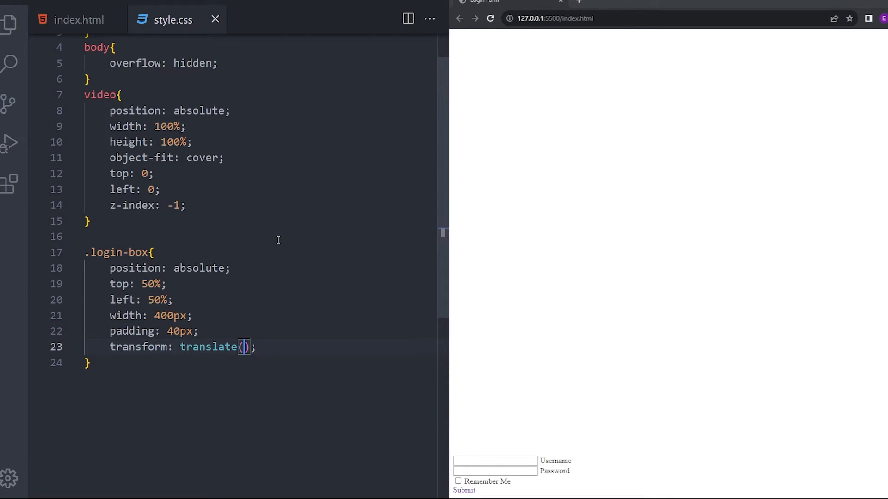
{"action": "type", "text": "-50%"}
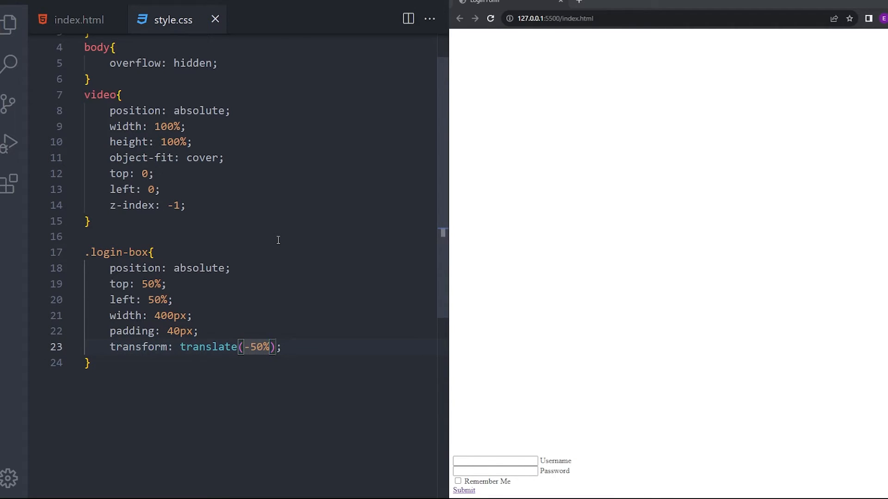
{"action": "type", "text": ",-50%"}
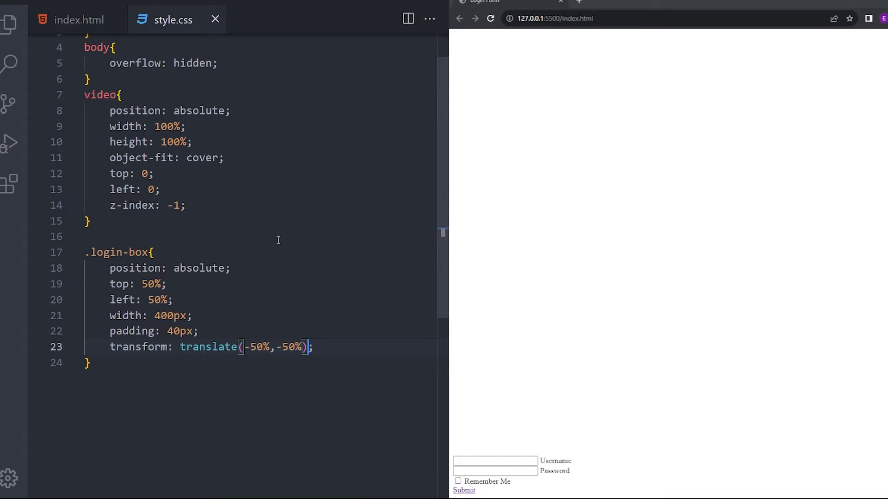
- Give .login-box an rgba background, 20px backdrop blur, faint 2px border, border-box, 2em radius
{"action": "type", "text": "background-color: ;"}
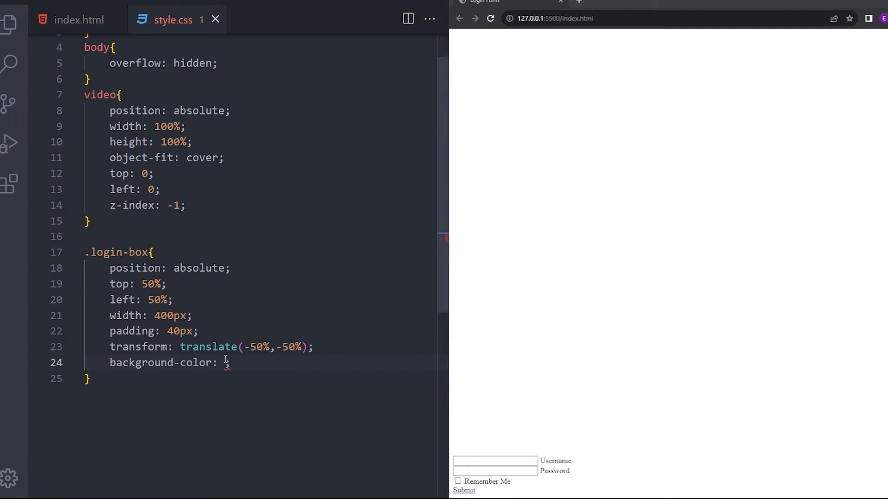
{"action": "type", "text": "rgba(165, 165, 165, 0.15);"}
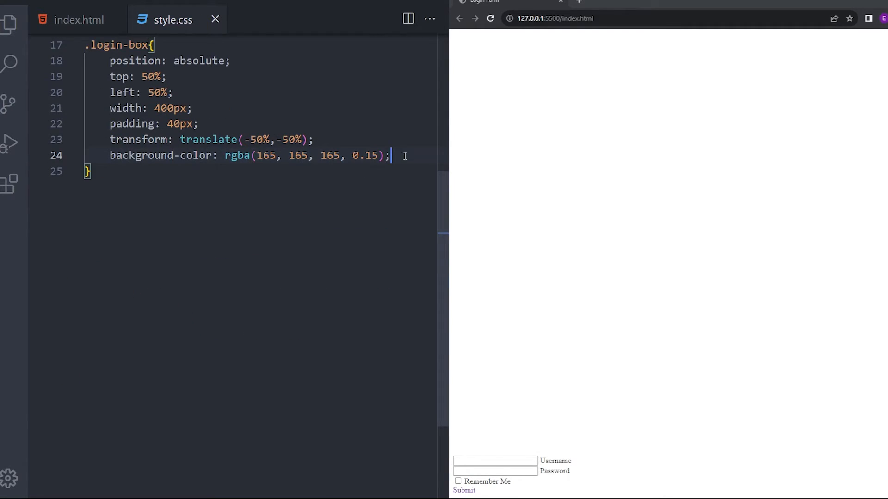
{"action": "type", "text": "backdrop-filter: blur(20px);"}
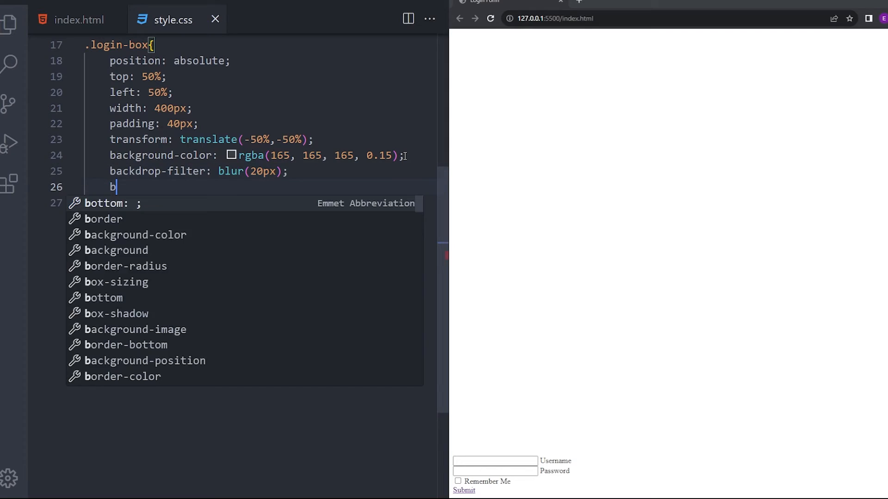
{"action": "type", "text": "order: 2px solid ;"}
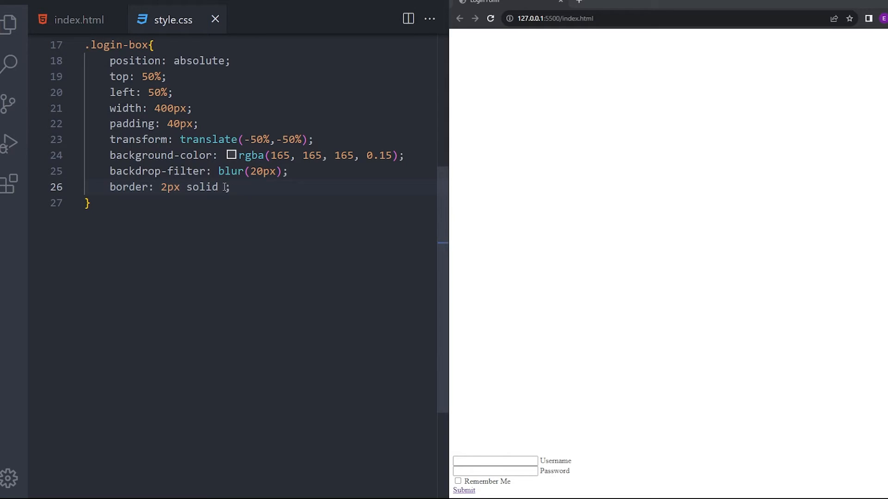
{"action": "type", "text": "rgba(255, 255, 255, 0.107);"}
{"action": "type", "text": "box-sizing: ;"}
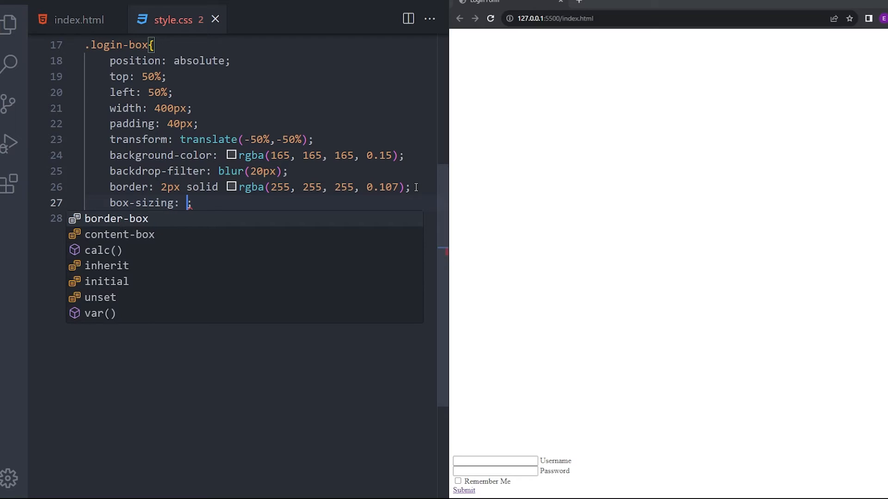
{"action": "type", "text": "borderbn"}
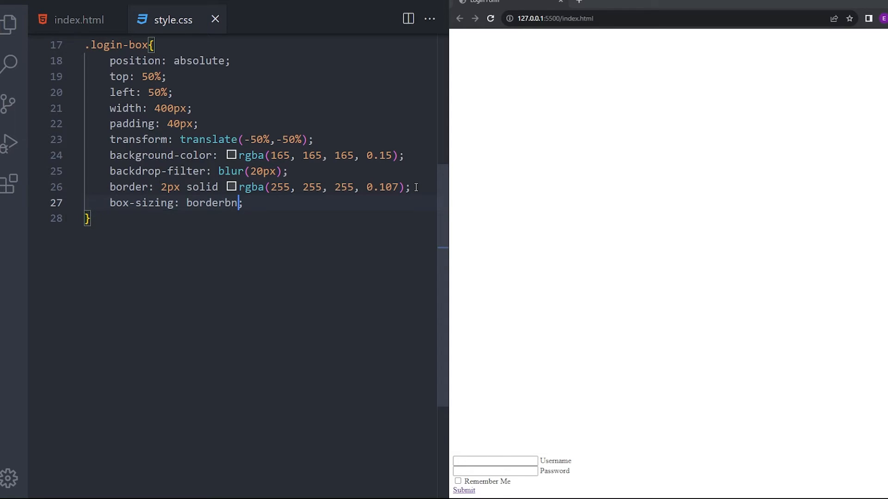
{"action": "key", "text": "Backspace"}
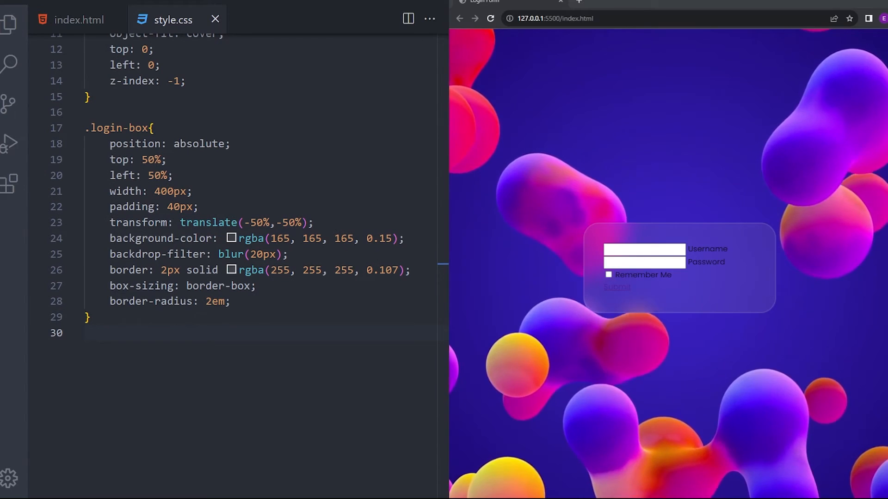
{"action": "scroll", "scroll_direction": "down", "scroll_amount": 3}
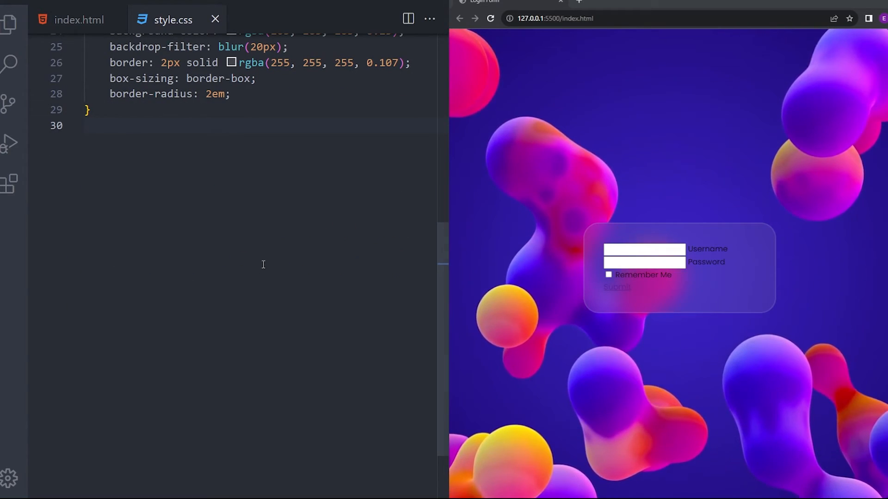
- Style .login-box h2 with margin 0 0 30px, no padding, white centred text
{"action": "type", "text": ".logi"}
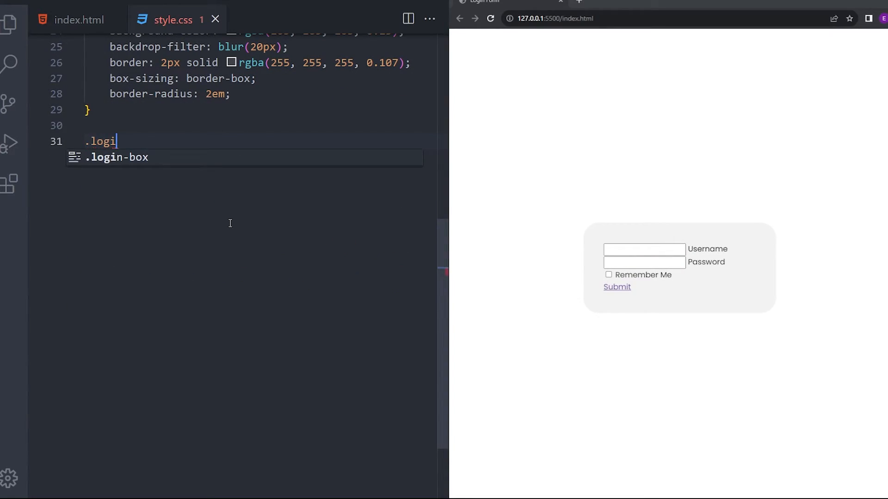
{"action": "type", "text": "n-box h2{"}
{"action": "type", "text": "margin: ;"}
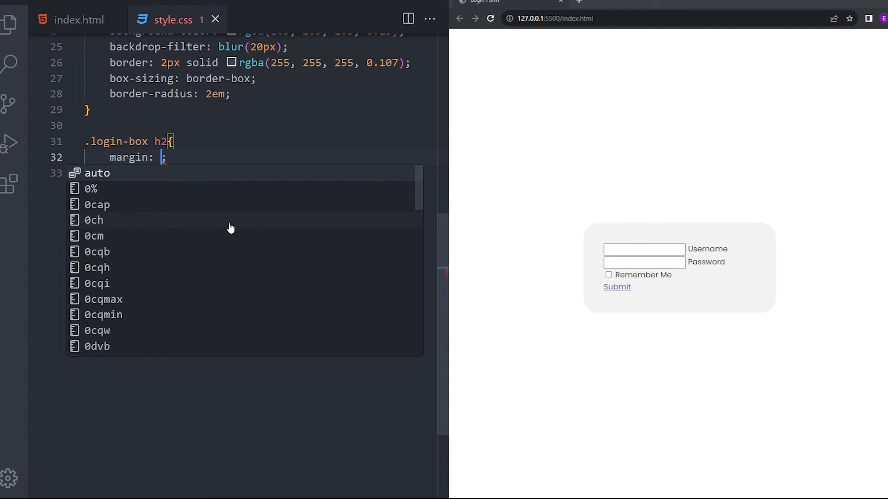
{"action": "type", "text": "0 0 30px;"}
{"action": "type", "text": "text-align: center;"}
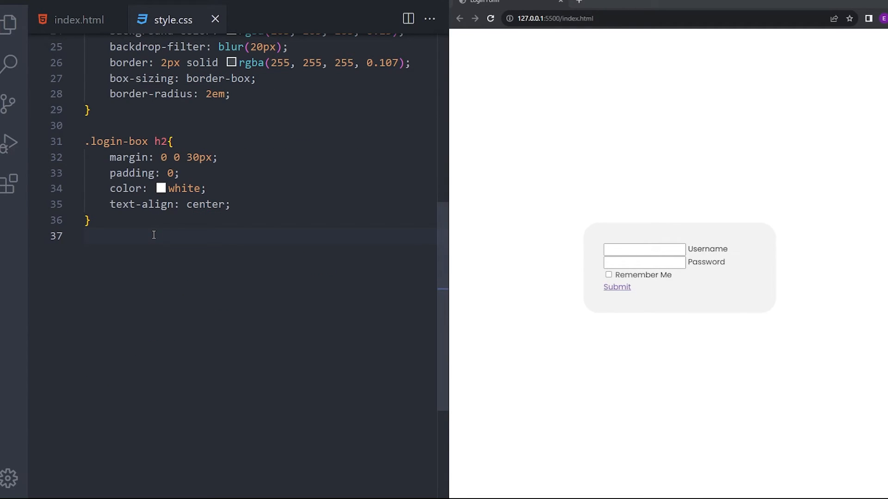
- Make .login-box .user-box position relative
{"action": "type", "text": ".login-box"}
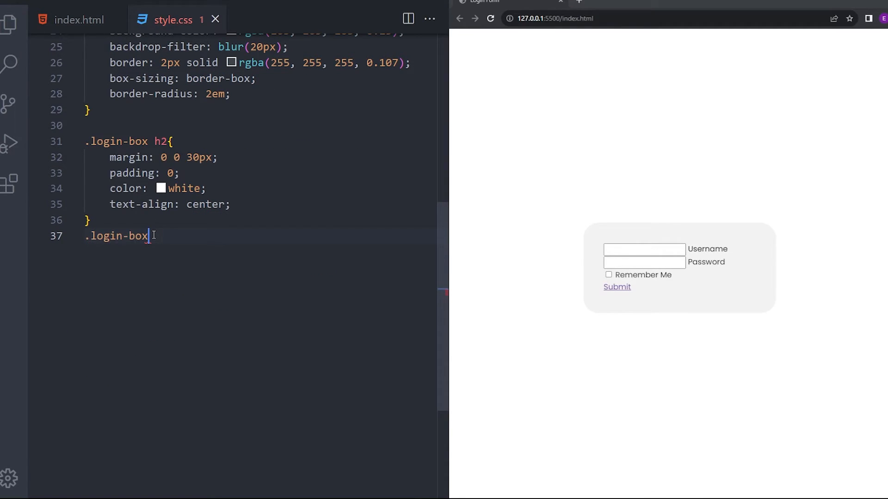
{"action": "type", "text": ".user-box{"}
{"action": "type", "text": "position: relative;"}
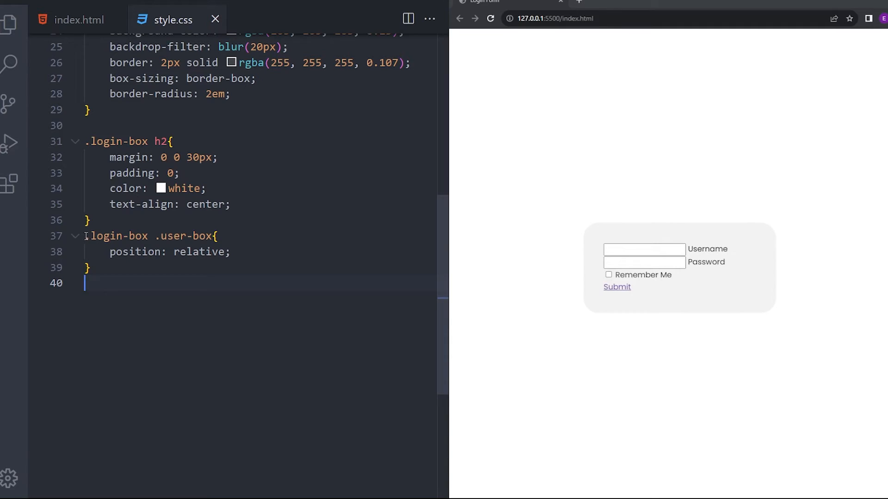
{"action": "type", "text": ".login-box .user-box"}
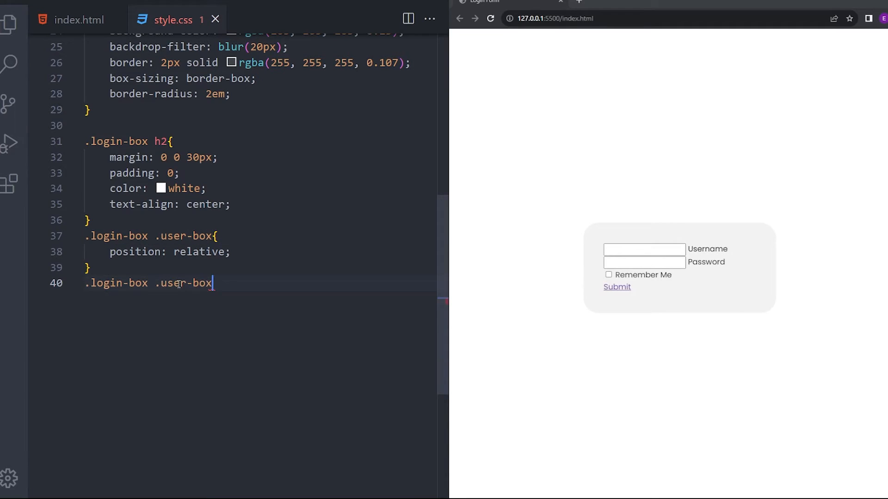
- Give user-box inputs width 100%, padding 10px 0, font-size 16, white text, 30px bottom margin
{"action": "type", "text": "input{"}
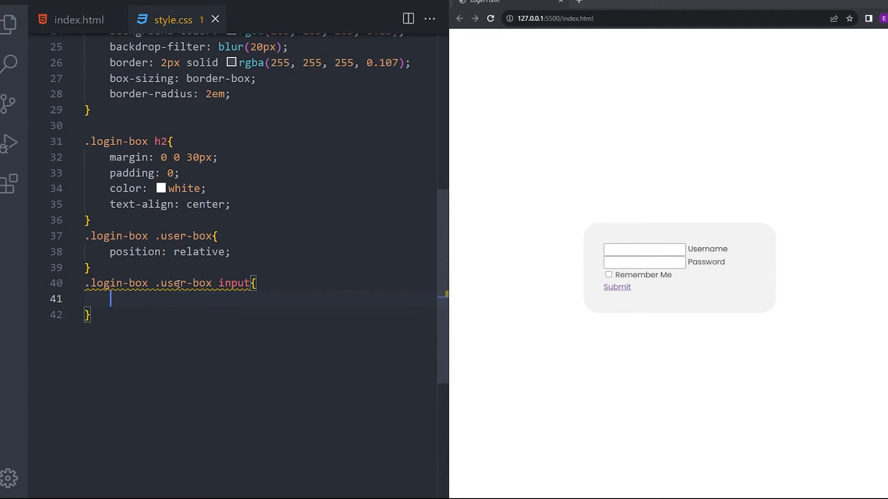
{"action": "type", "text": "width: 100%;"}
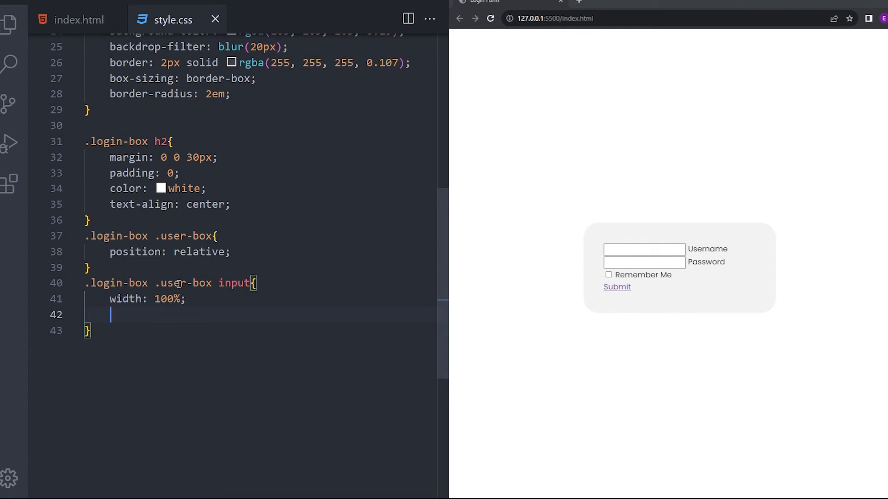
{"action": "type", "text": "padding: 10px 0;"}
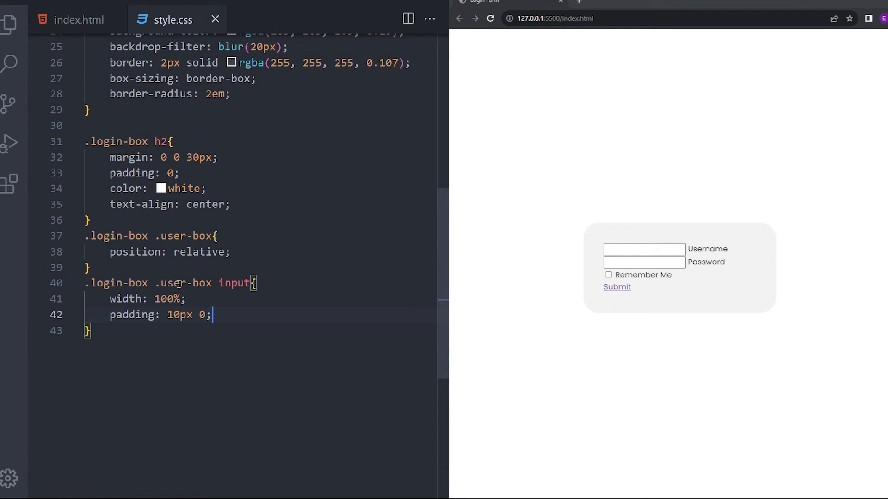
{"action": "type", "text": "font-size: 16;"}
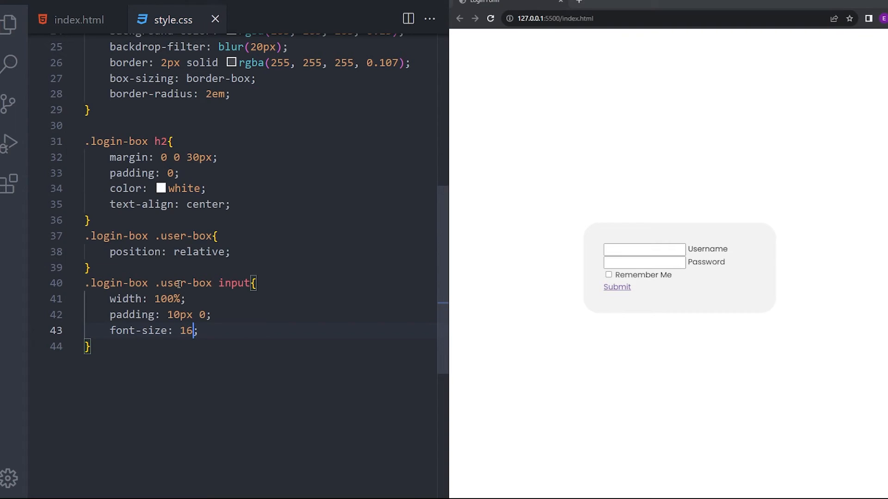
{"action": "type", "text": "f"}
{"action": "type", "text": "color: white;"}
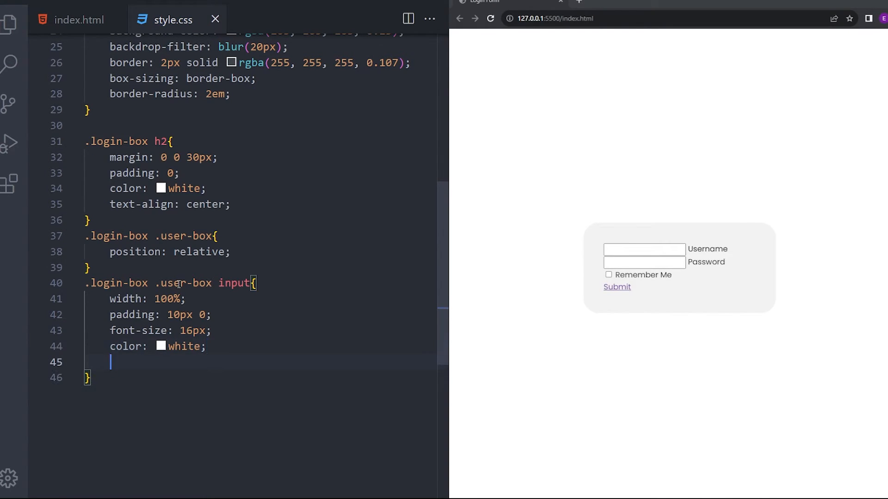
{"action": "type", "text": "margin-bottom: ;"}
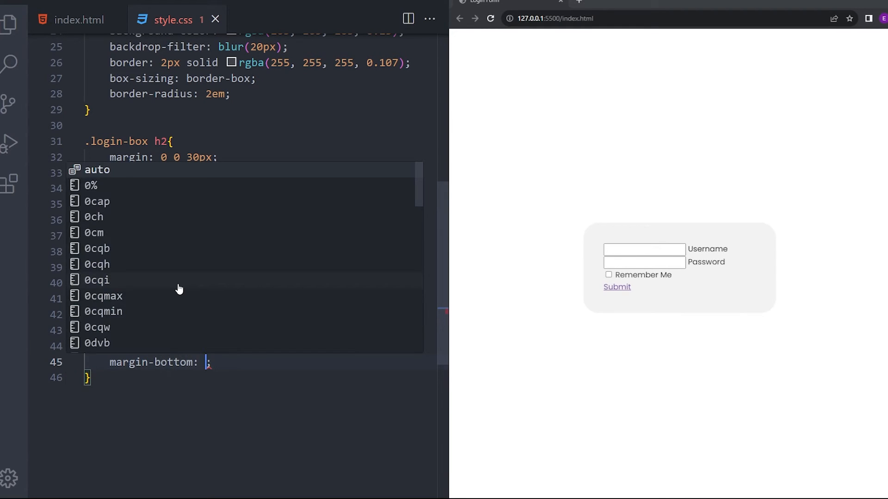
{"action": "type", "text": "30px"}
{"action": "type", "text": "border: ;"}
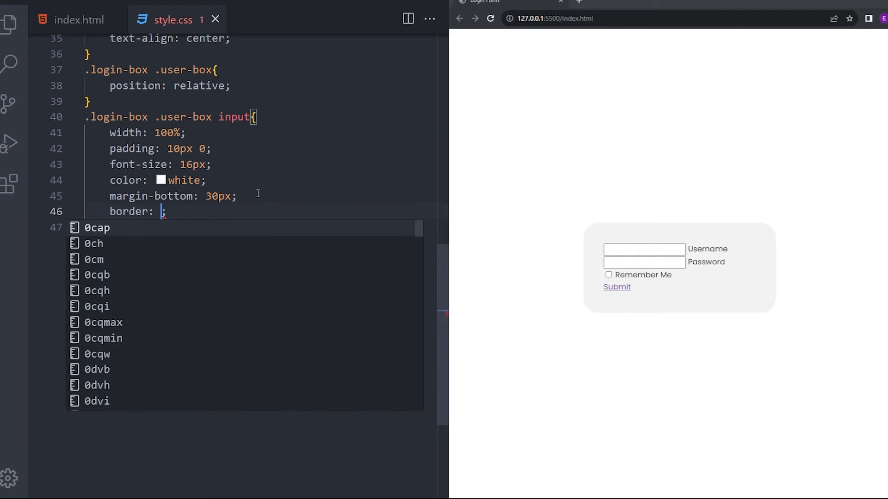
- Remove input borders except a 1px solid white underline, with no outline and transparent background
{"action": "type", "text": "none;"}
{"action": "left_click", "coordinate": [251, 228]}
{"action": "type", "text": "border-bottom: ;"}
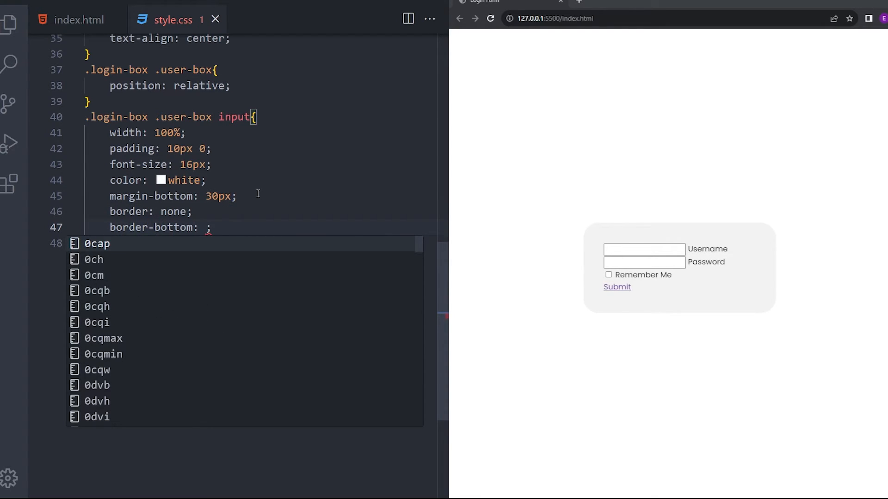
{"action": "type", "text": "1px"}
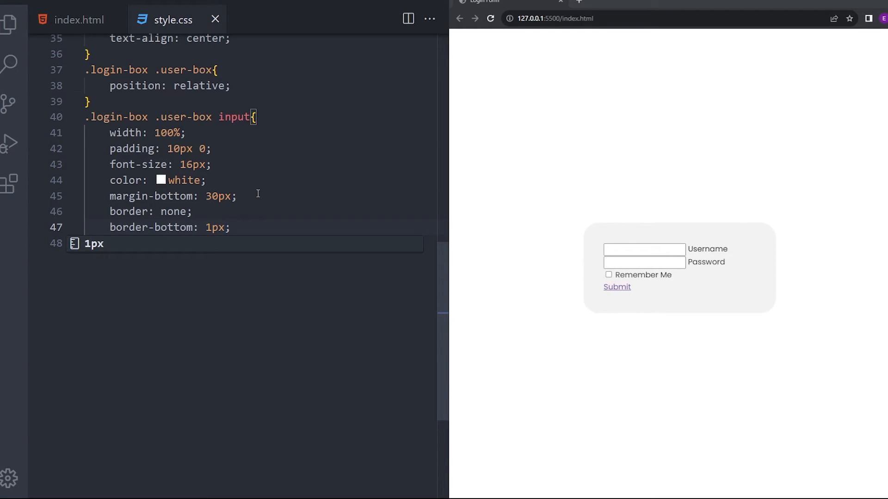
{"action": "type", "text": "solid white"}
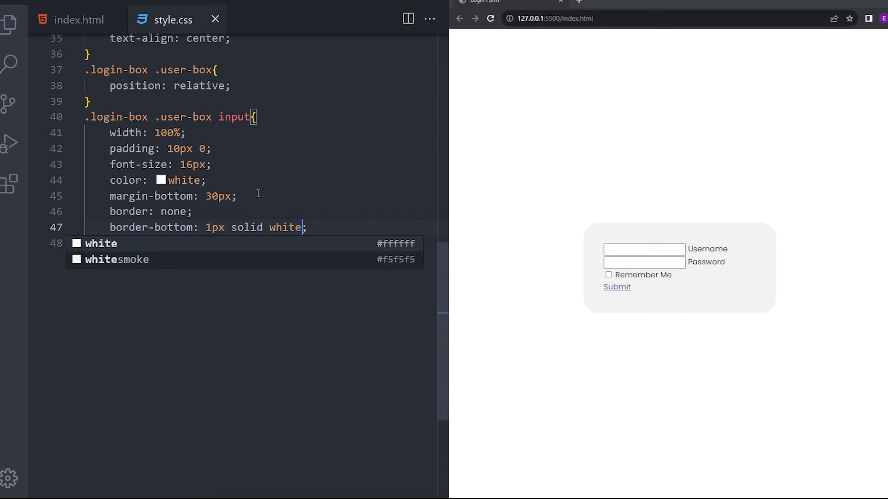
{"action": "type", "text": "outline"}
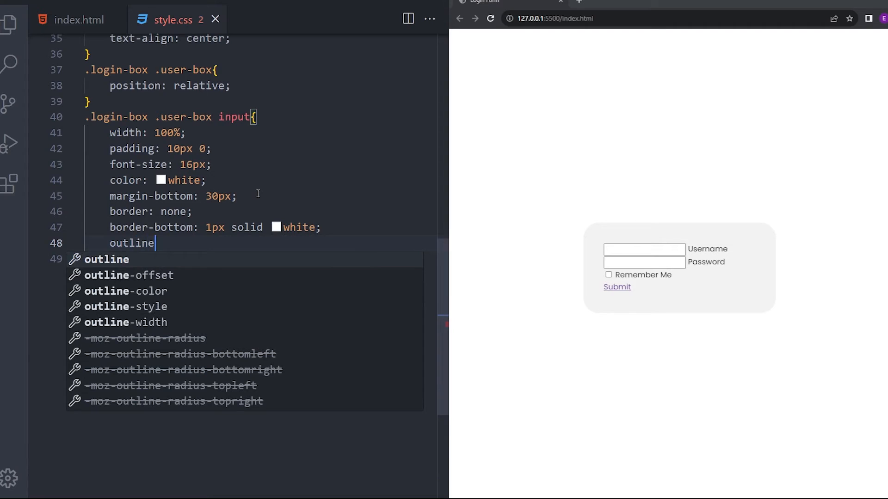
{"action": "type", "text": ": none;"}
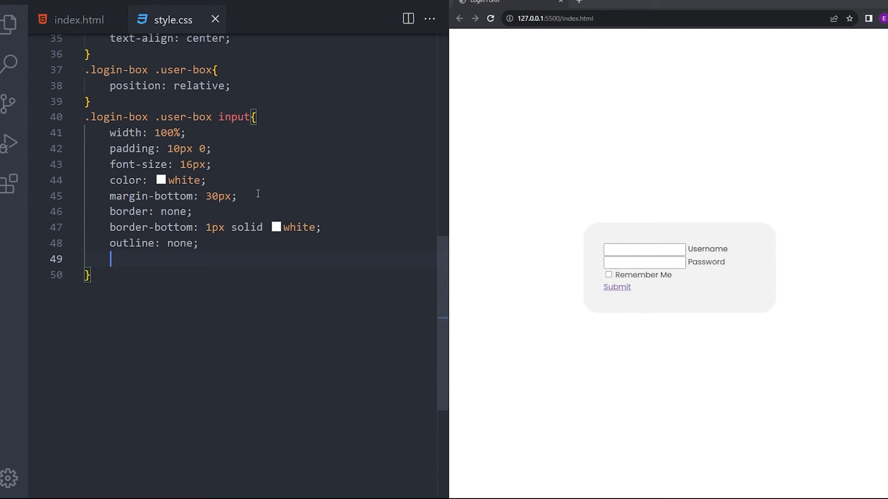
{"action": "type", "text": "background-color: tras"}
{"action": "type", "text": "."}
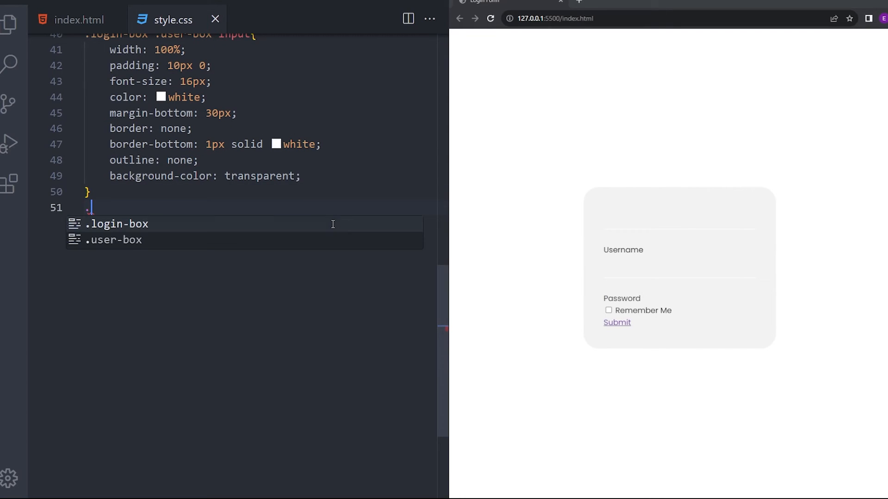
{"action": "type", "text": "login-box .u"}
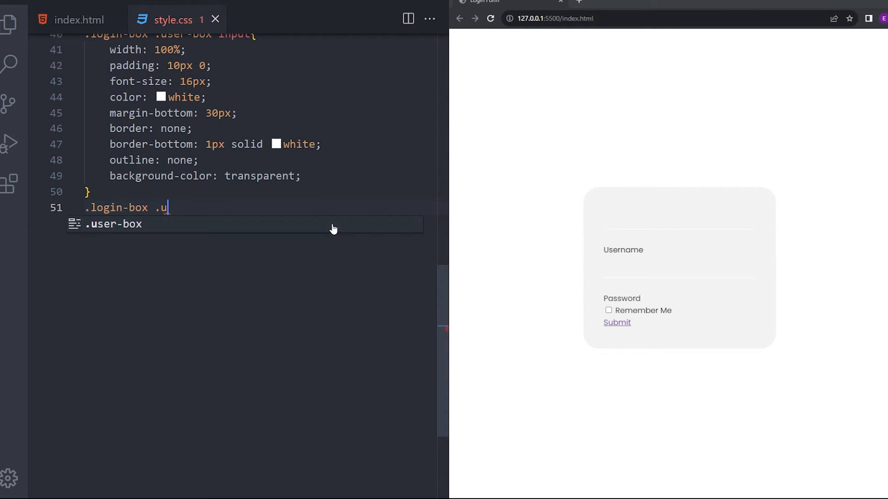
- Add a .login-box .user-box label rule: absolute top-left, 10px 0 padding, white 16px, no pointer events, 0.5s ease transition
{"action": "type", "text": "ser-box label"}
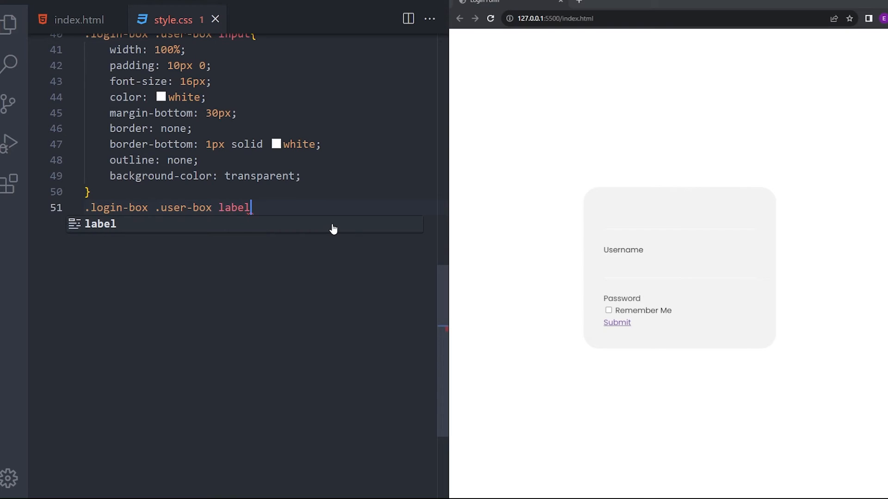
{"action": "type", "text": "{"}
{"action": "type", "text": "top: 0;"}
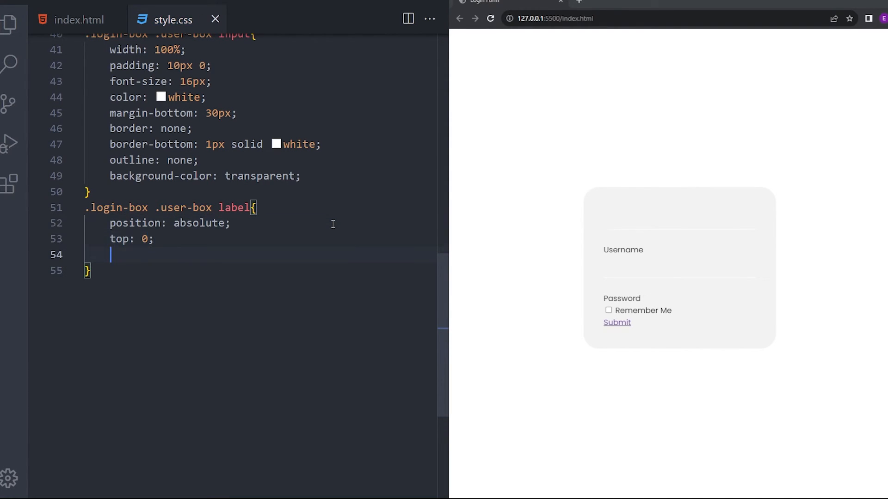
{"action": "type", "text": "left: 0;"}
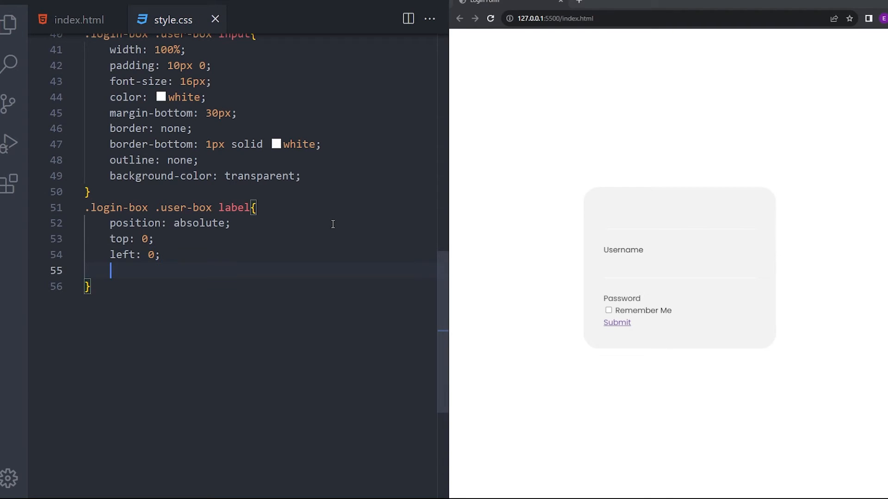
{"action": "type", "text": "padding: 10px 0;"}
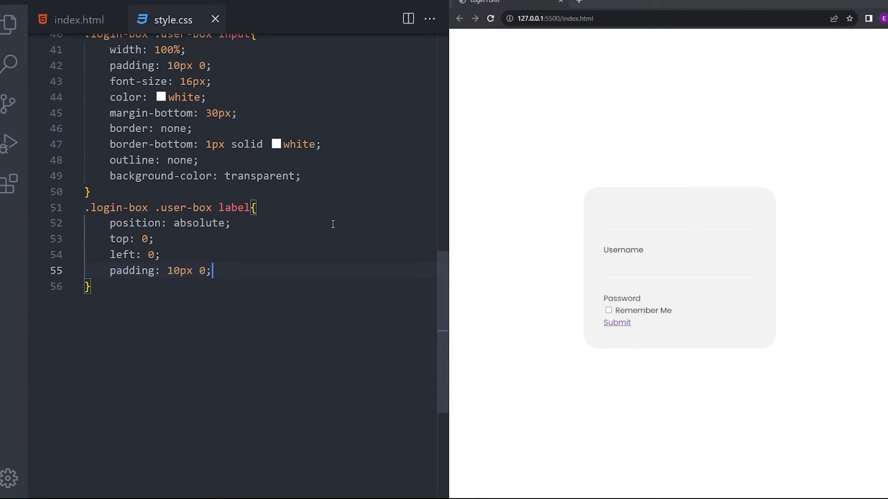
{"action": "type", "text": "font-size: 16;"}
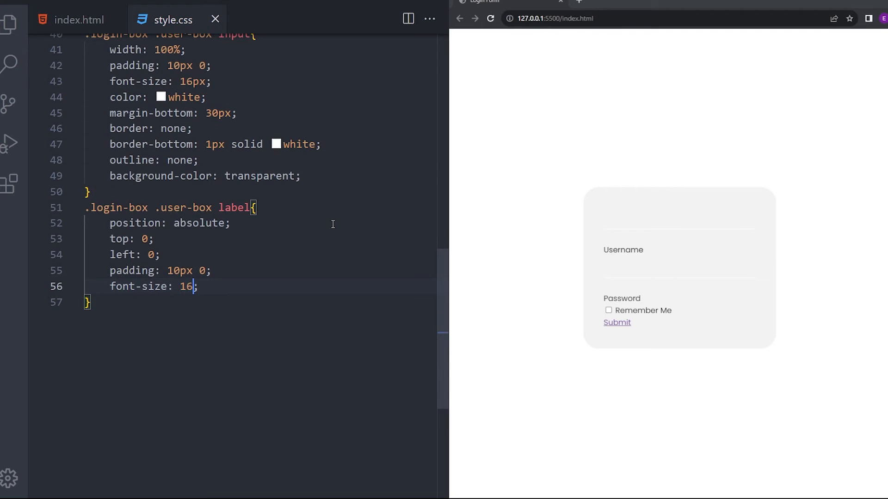
{"action": "type", "text": "color: white;"}
{"action": "type", "text": "transition: 0;"}
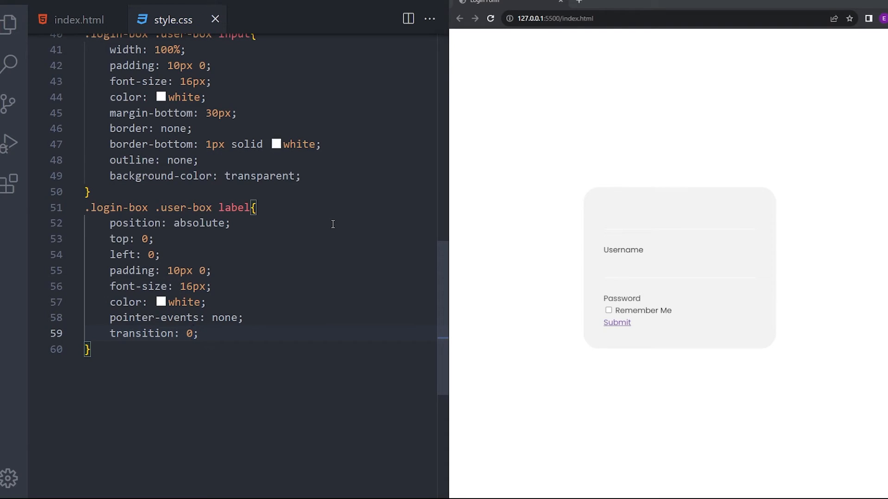
{"action": "type", "text": "0.5s ease"}
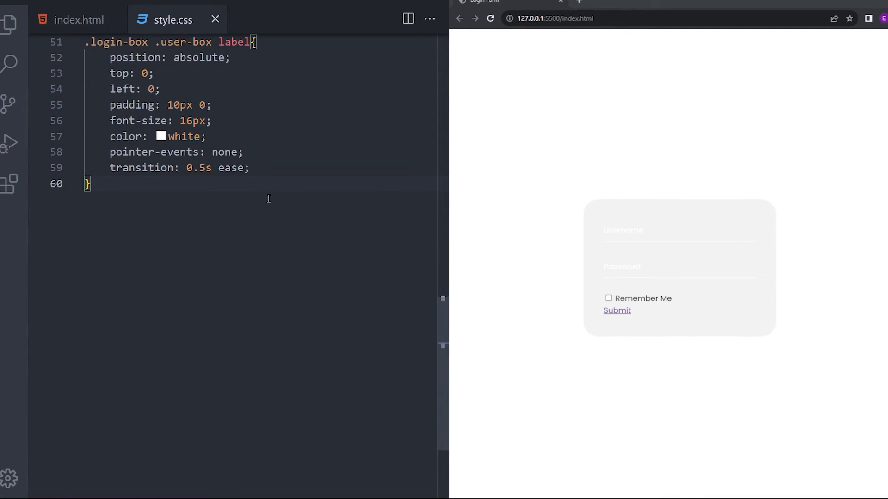
- Start a rule targeting labels after focused or valid .login-box .user-box inputs
{"action": "type", "text": ".login-box .user-box"}
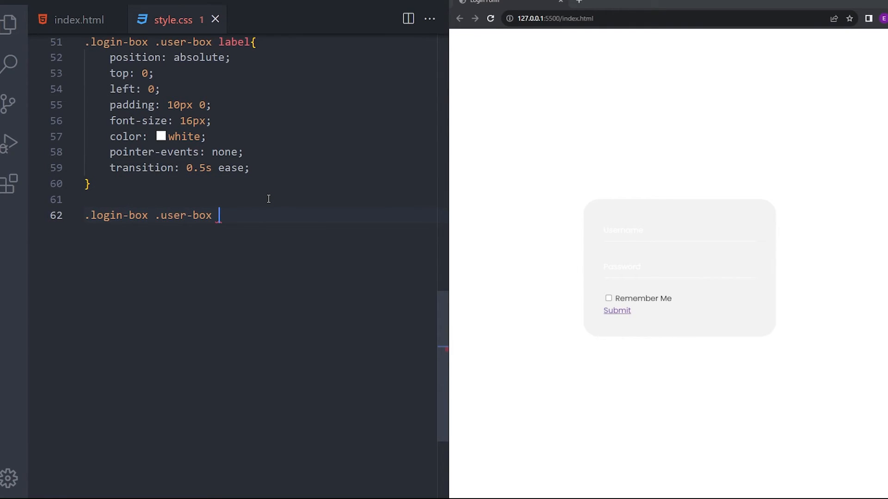
{"action": "type", "text": "input:focus ~ label,"}
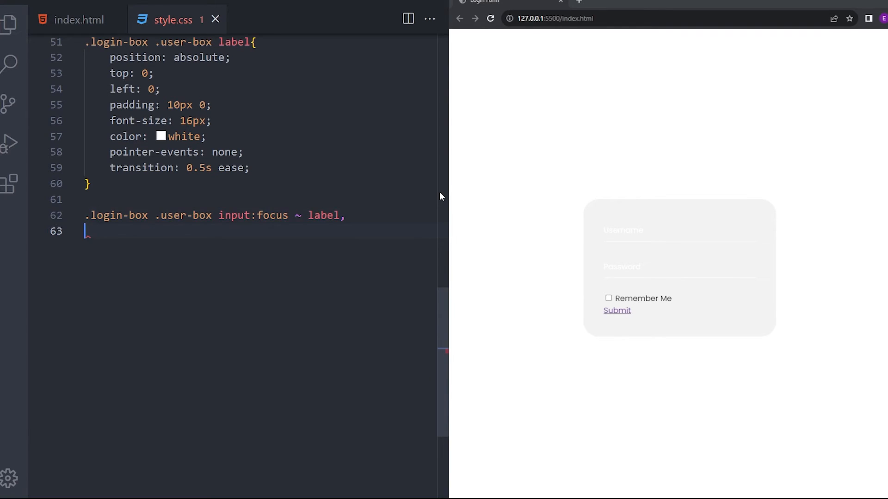
{"action": "type", "text": ".login-box"}
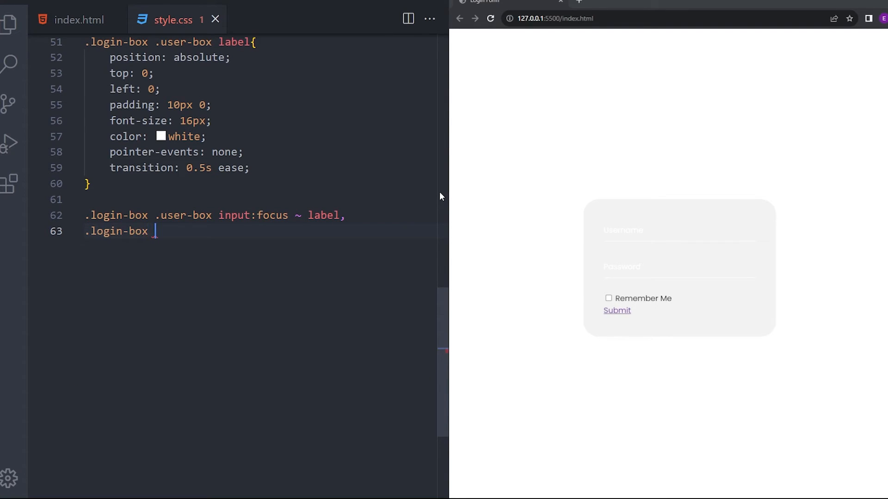
{"action": "type", "text": ".user-box input:valid"}
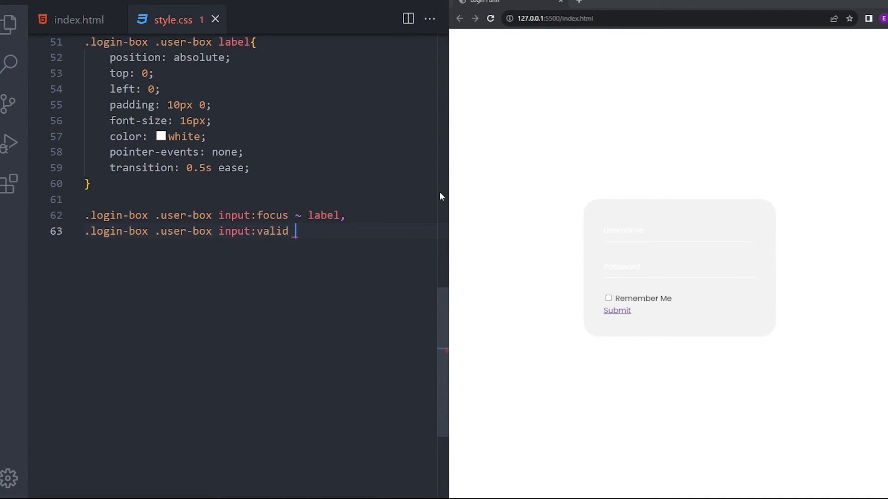
{"action": "type", "text": "~ label"}
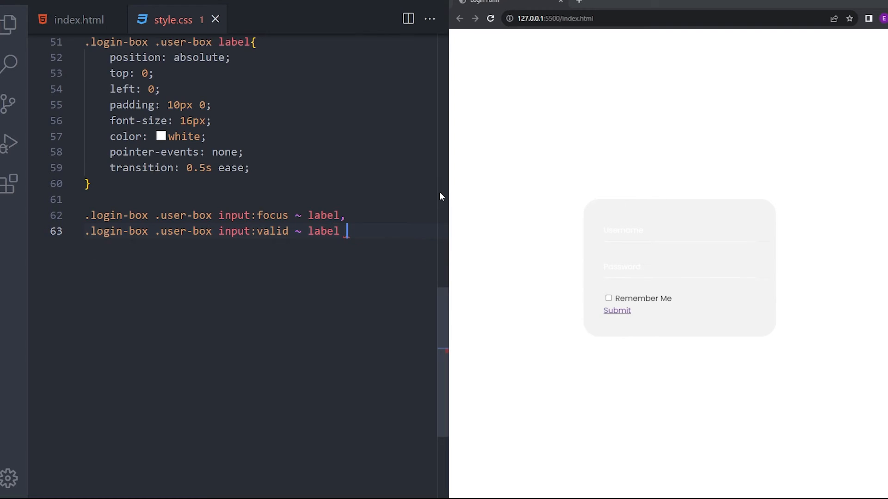
{"action": "type", "text": "{"}
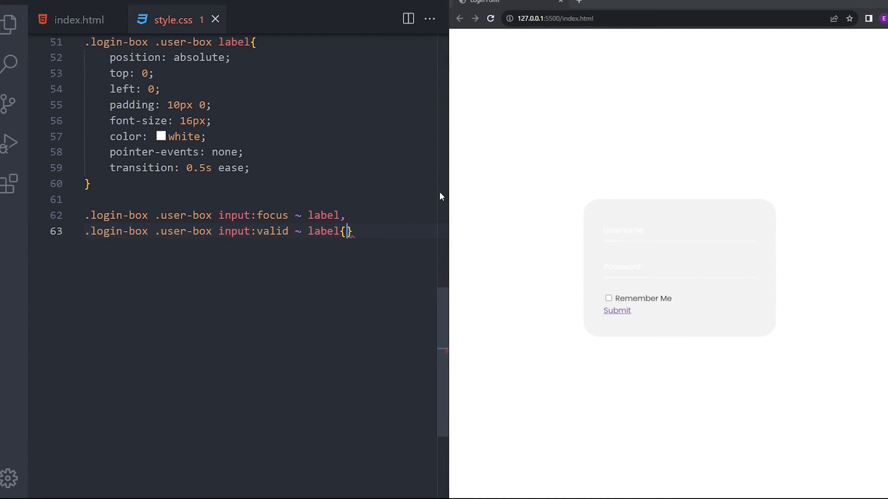
{"action": "key", "text": "Enter"}
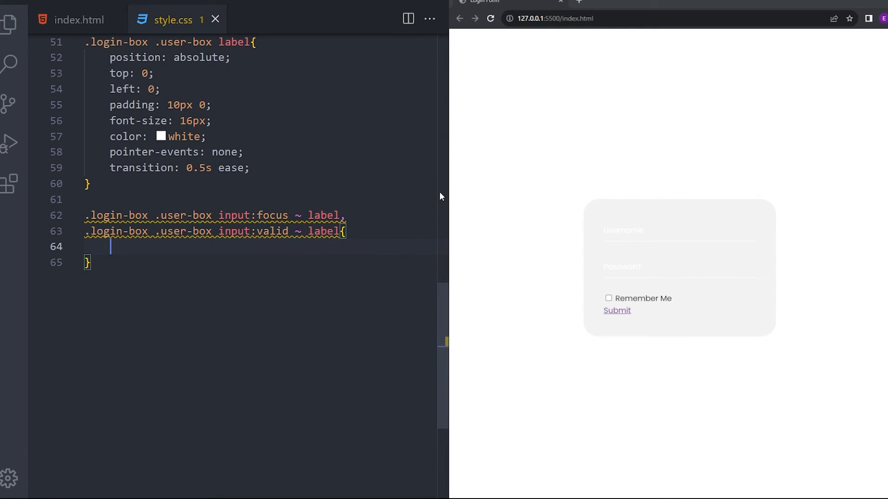
- Raise floating labels to top -20px in white 12px text, then test on the Username field
{"action": "type", "text": "top: ;"}
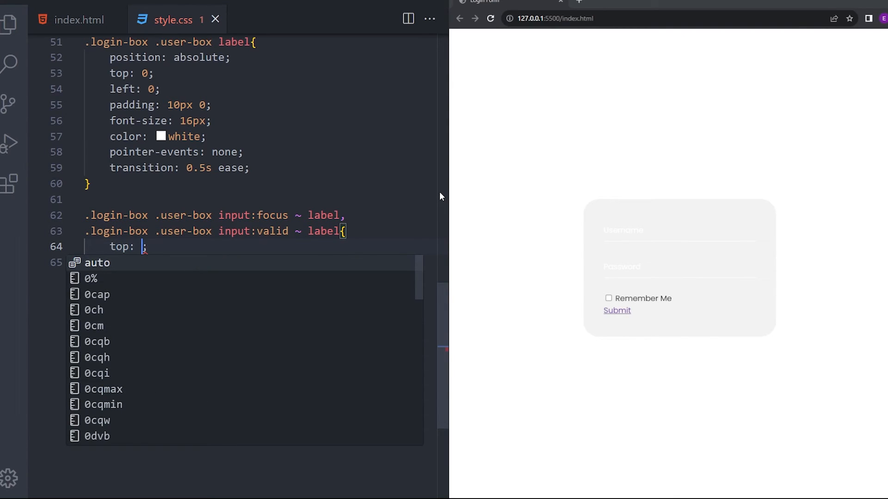
{"action": "type", "text": "-20px"}
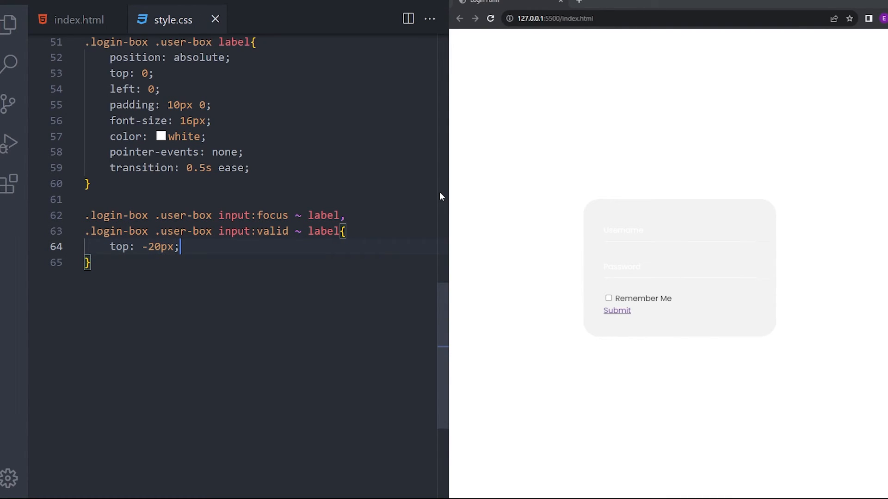
{"action": "key", "text": "Enter"}
{"action": "type", "text": "c"}
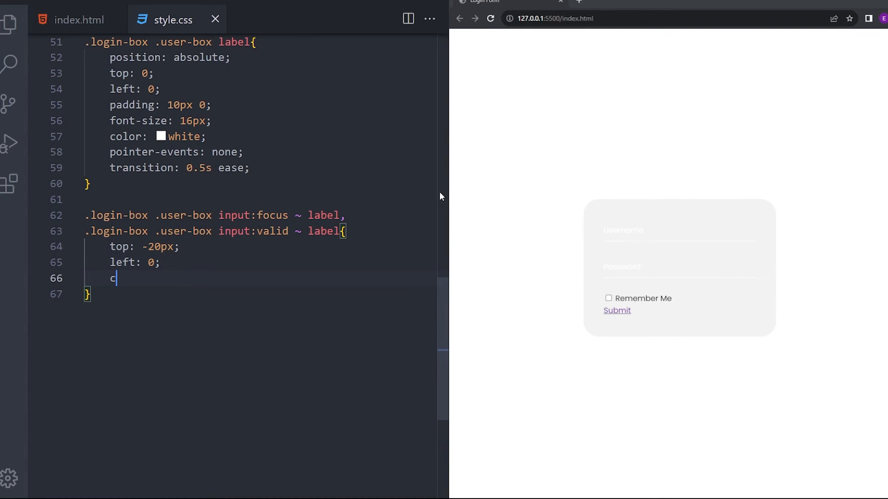
{"action": "type", "text": "olor: white;"}
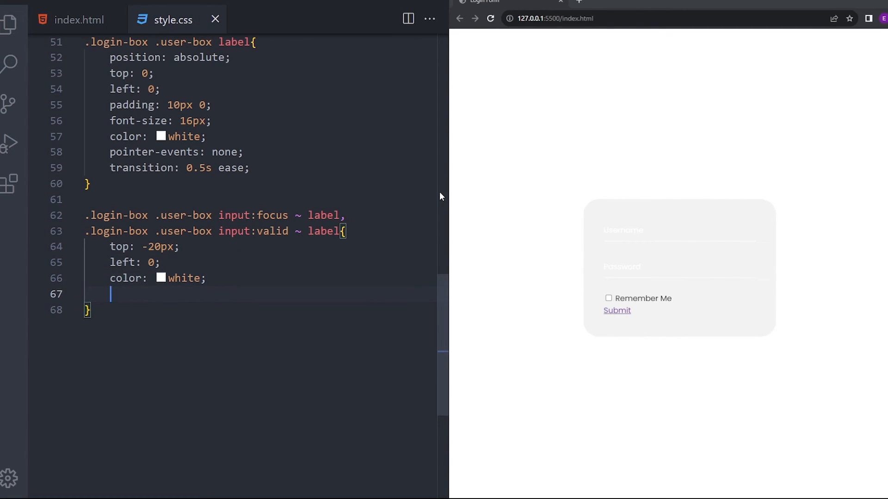
{"action": "type", "text": "font-size: 12;"}
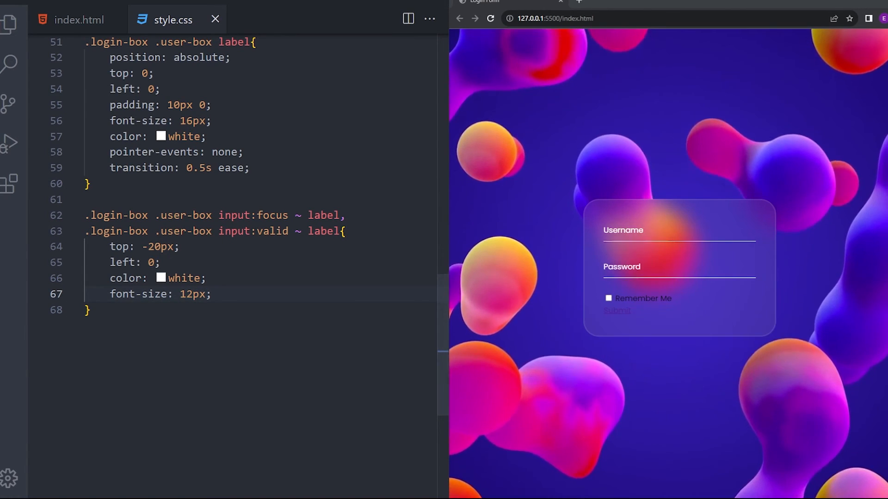
{"action": "left_click", "coordinate": [646, 235]}
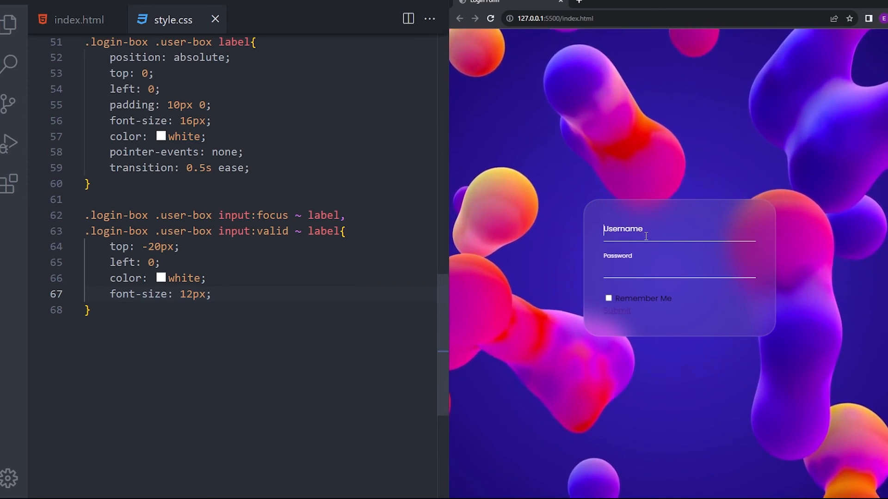
- Begin a .login-box form a rule with relative position, 10px 120px padding, black 16px text
{"action": "type", "text": ".l"}
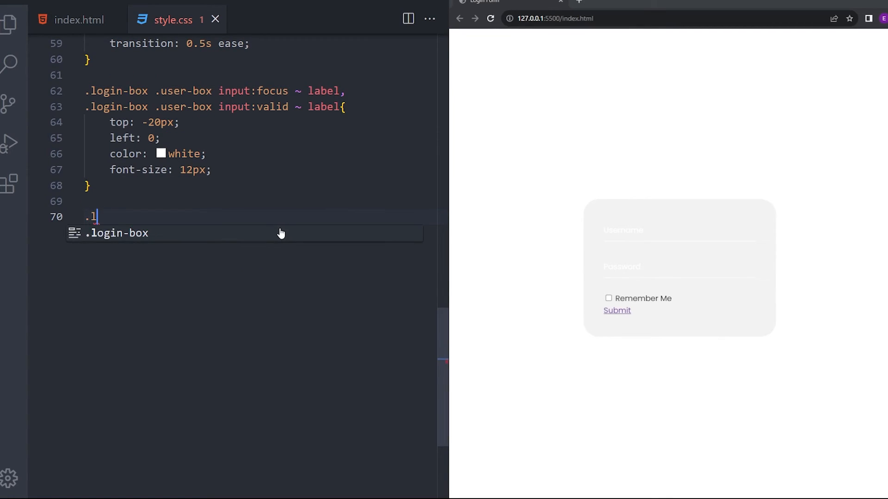
{"action": "type", "text": "ogin-box form a"}
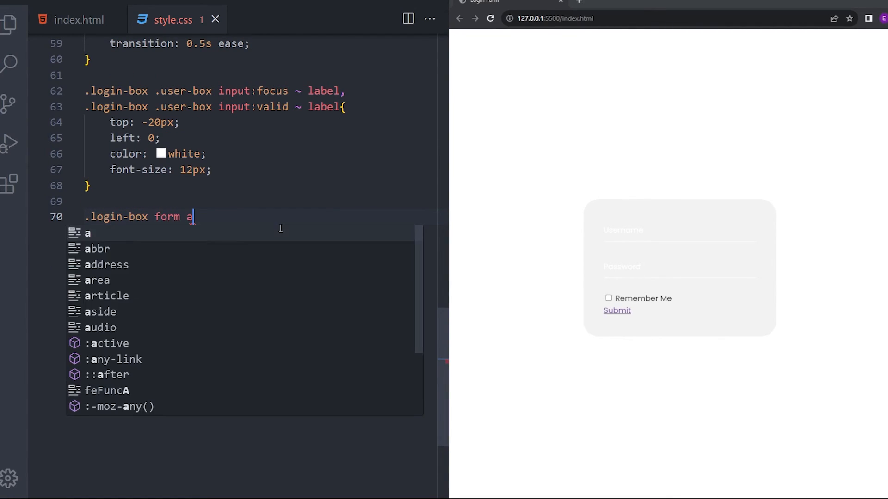
{"action": "type", "text": "{"}
{"action": "type", "text": "margin: 0 auto;"}
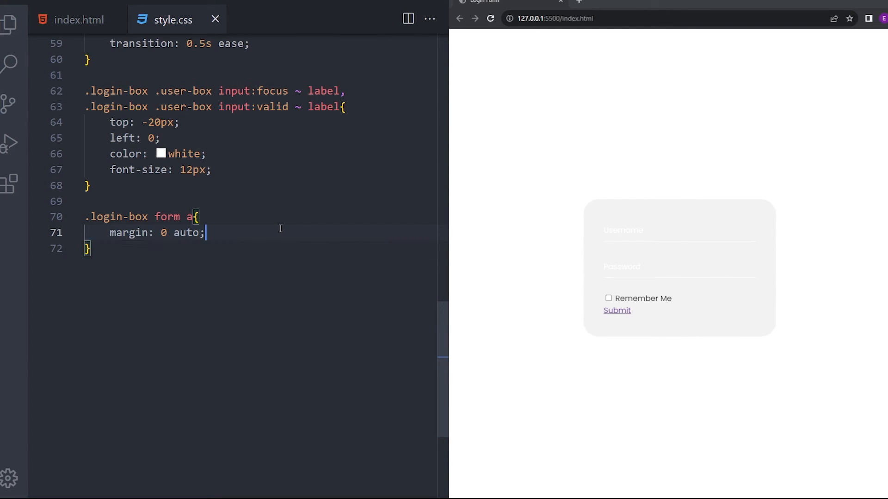
{"action": "type", "text": "position: relative;"}
{"action": "type", "text": "display: inline-block;"}
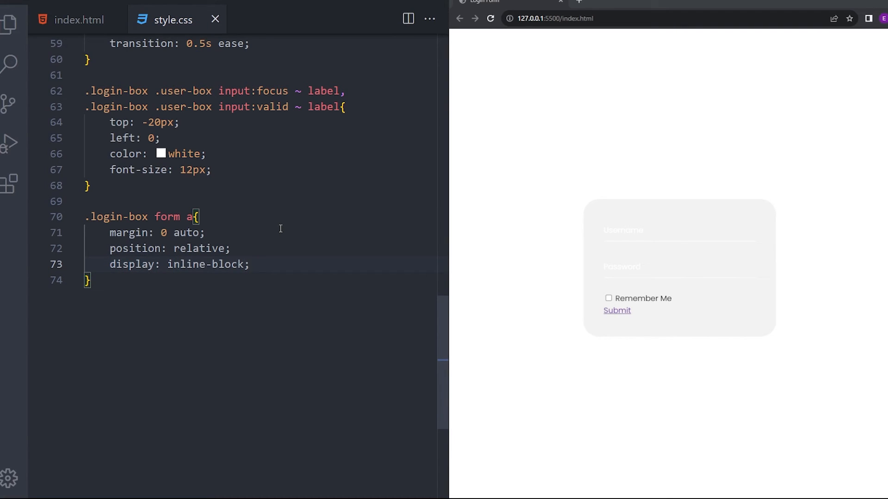
{"action": "type", "text": "padding: 10px 1;"}
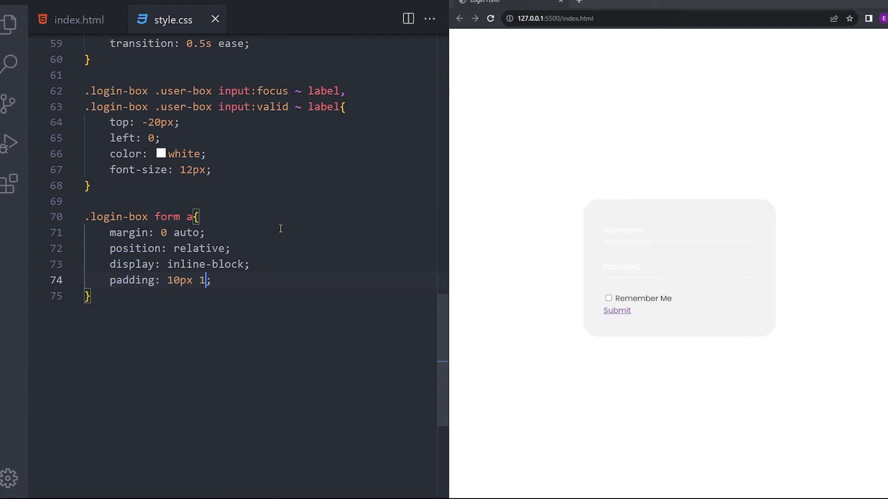
{"action": "type", "text": "20px;"}
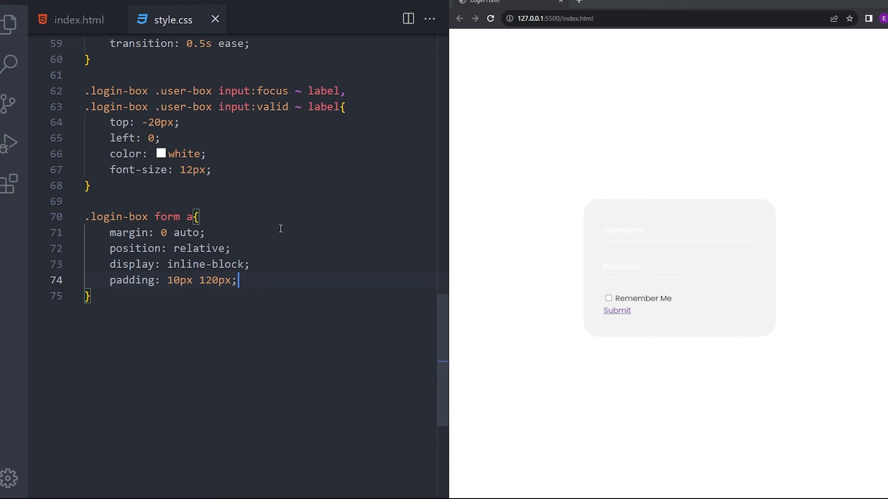
{"action": "type", "text": "color: black;"}
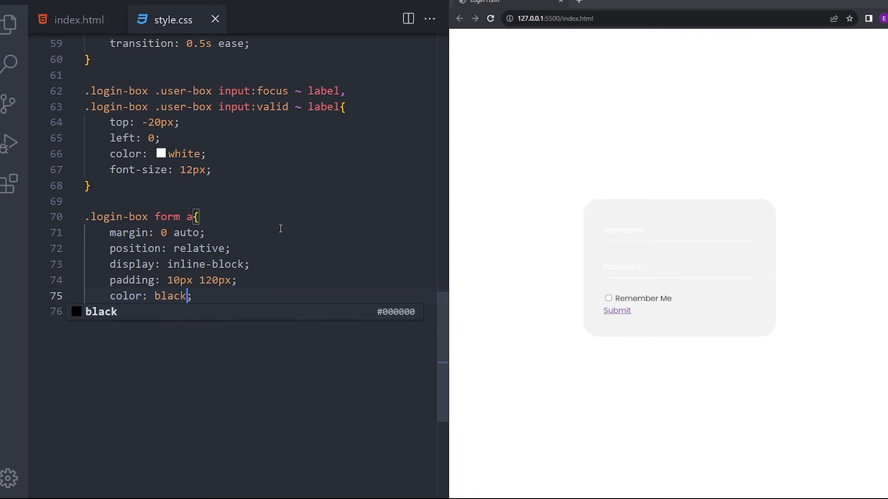
{"action": "type", "text": "font-size: 16p"}
{"action": "type", "text": "background-color: ;"}
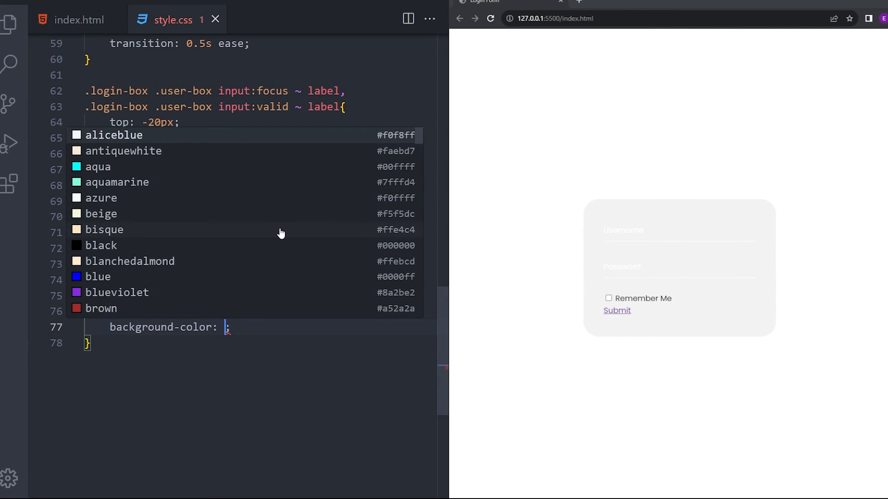
- Add rounded corners, uppercase text, transition, top margin, 4px letter spacing and a solid white border
{"action": "type", "text": "border-radius: 25px;"}
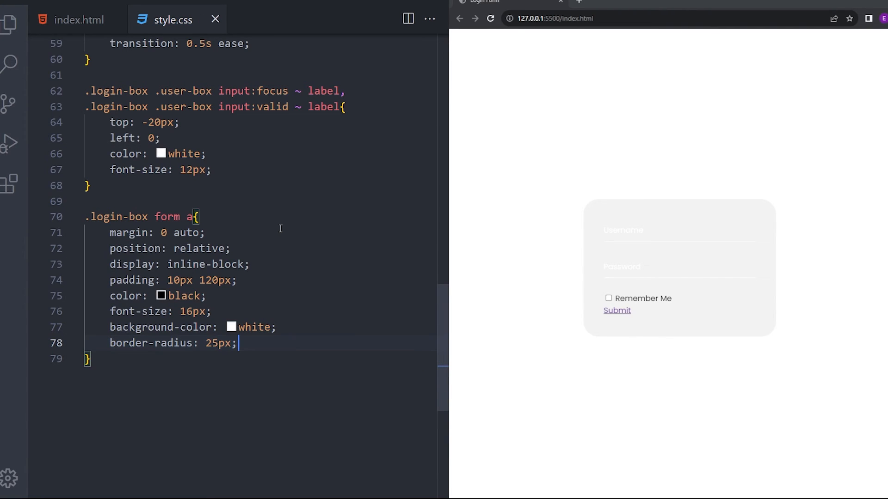
{"action": "type", "text": "textdecoration: none;"}
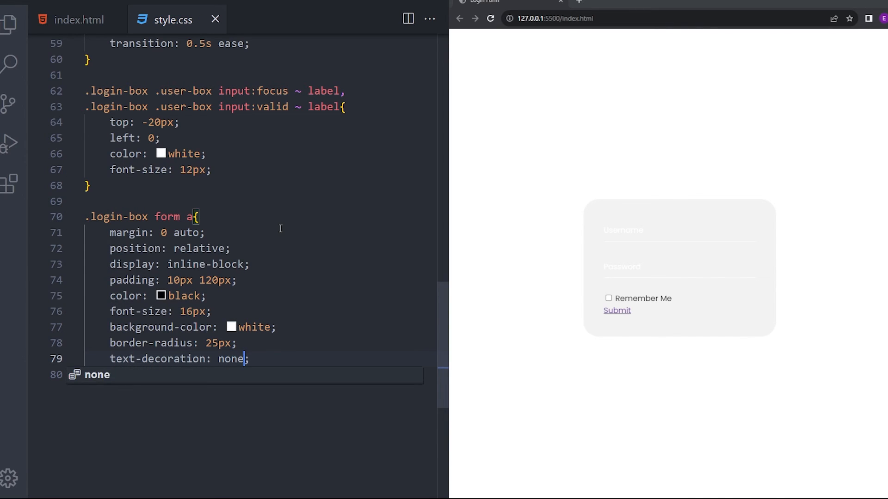
{"action": "type", "text": "text-transform: up;"}
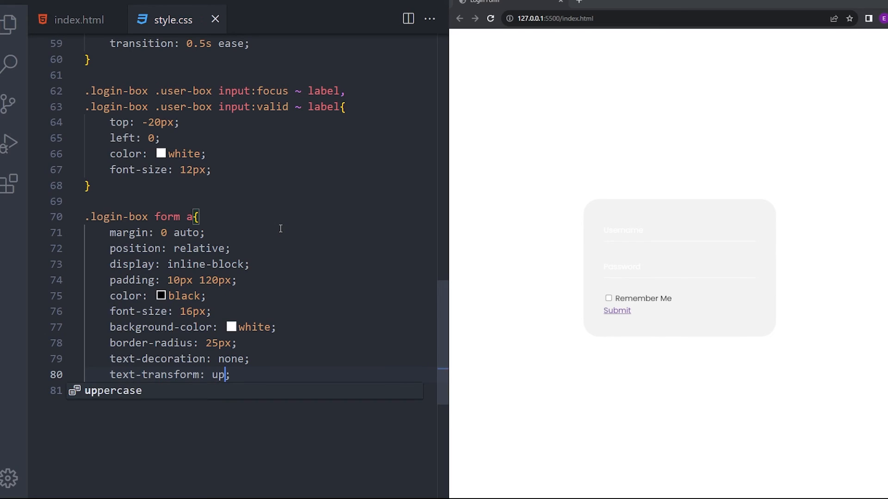
{"action": "type", "text": "overflow: hidden;"}
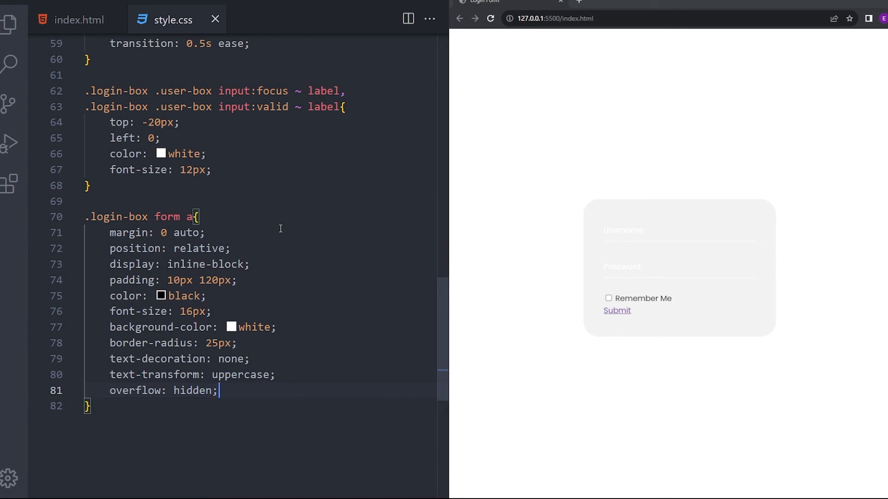
{"action": "type", "text": "transition: 0.5s ease;"}
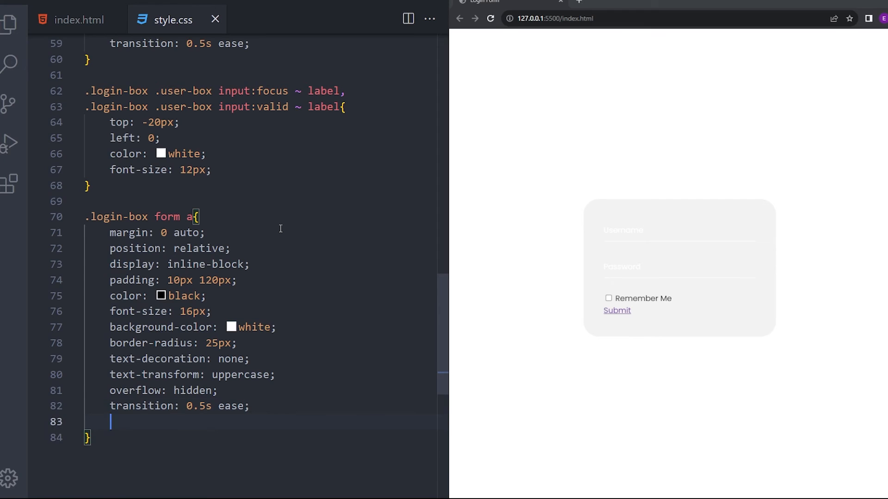
{"action": "type", "text": "margin-top: 50px;"}
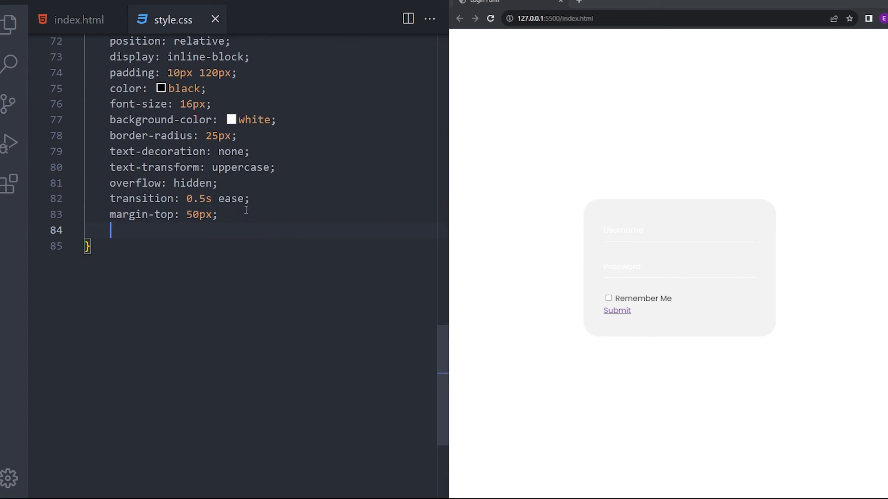
{"action": "type", "text": "letter-spacing: ;"}
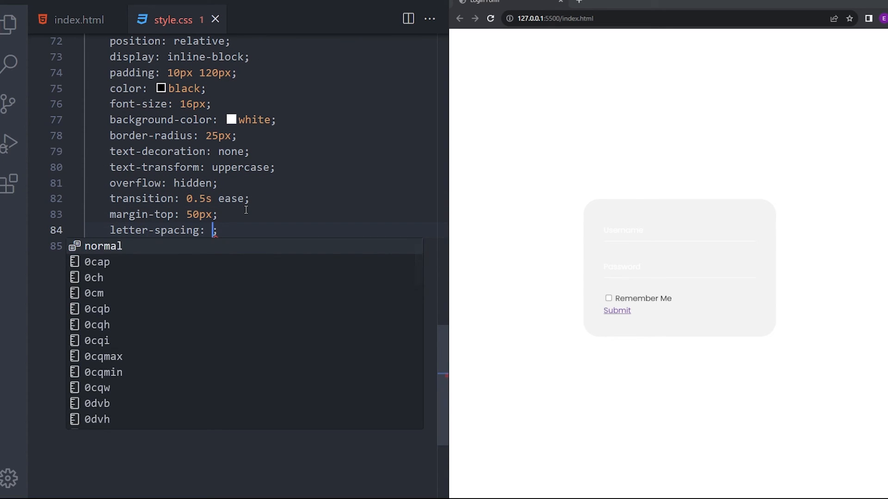
{"action": "type", "text": "4px"}
{"action": "type", "text": "border: 2px ;"}
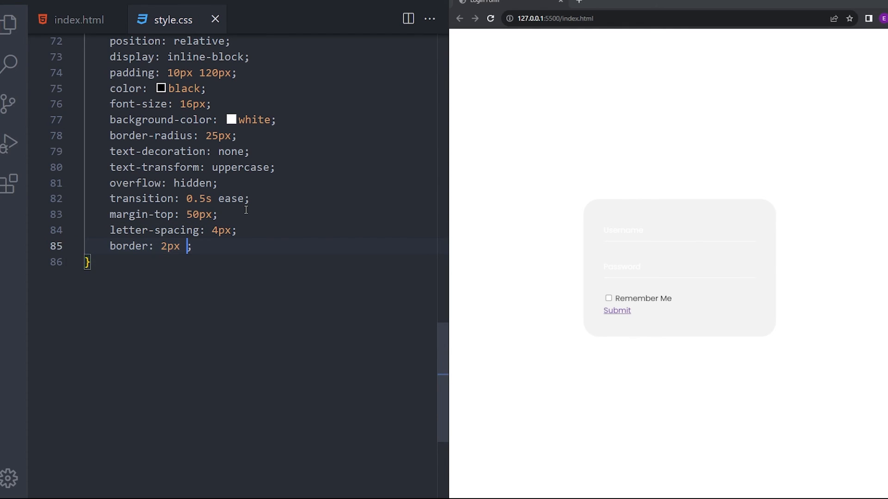
{"action": "type", "text": "solid white"}
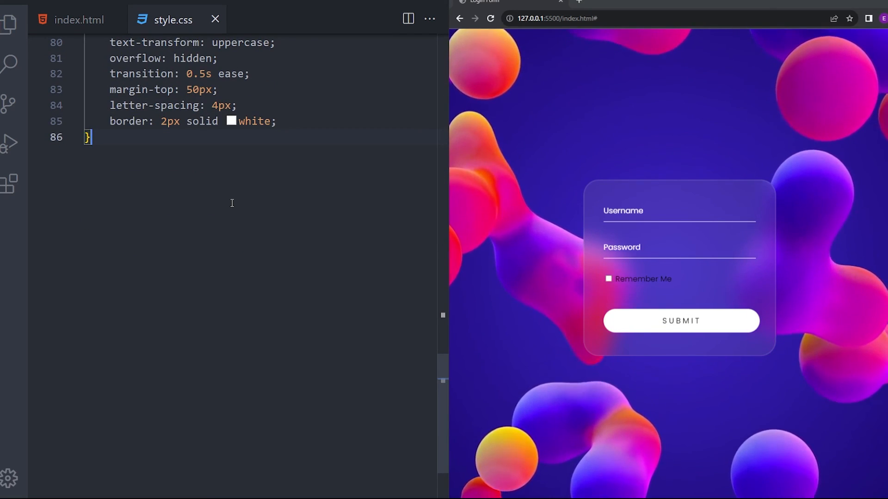
- Add a .login-box a:hover rule and a .remember rule with white text color
{"action": "type", "text": "."}
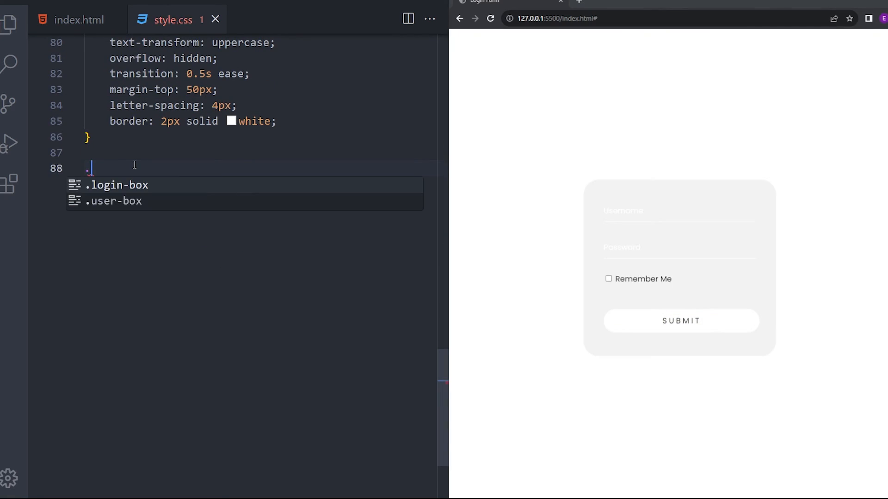
{"action": "type", "text": "login-box a:hg"}
{"action": "type", "text": "background-color: transparent;"}
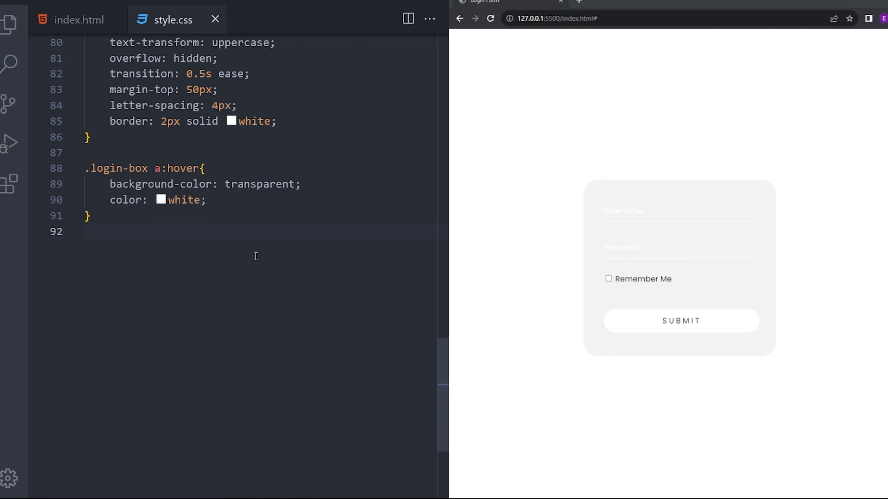
{"action": "type", "text": ".remember"}
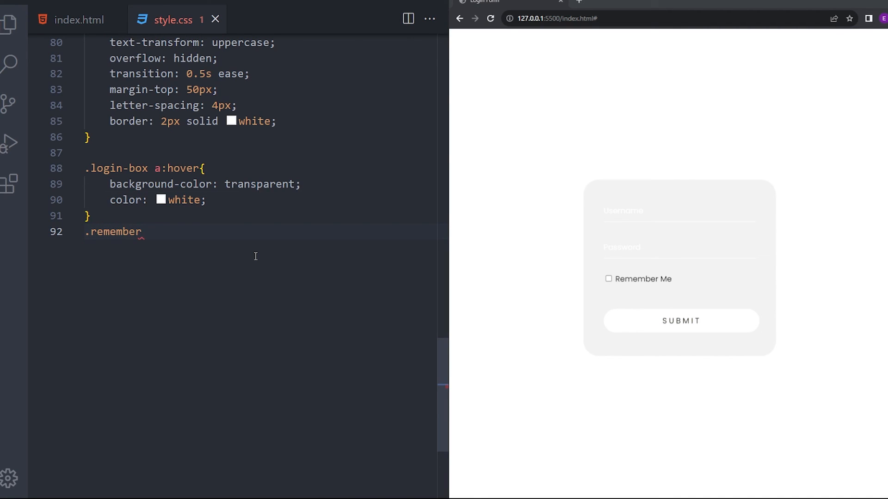
{"action": "type", "text": "{"}
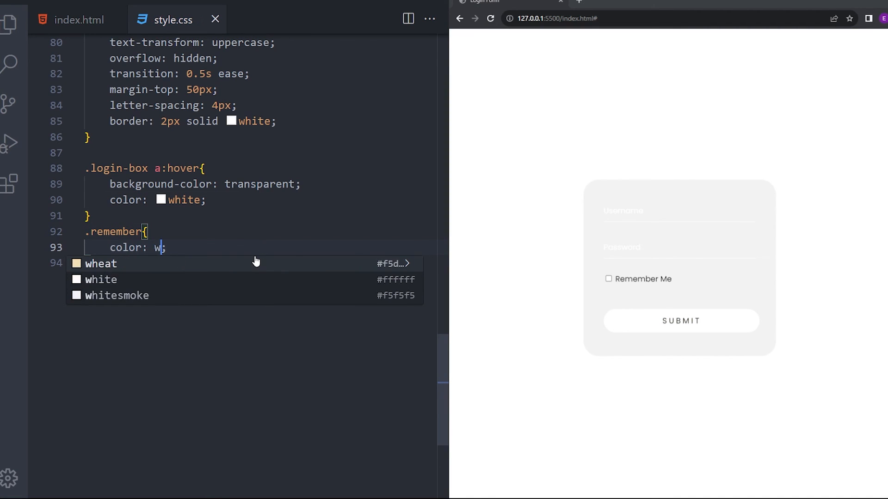
{"action": "left_click", "coordinate": [101, 280]}
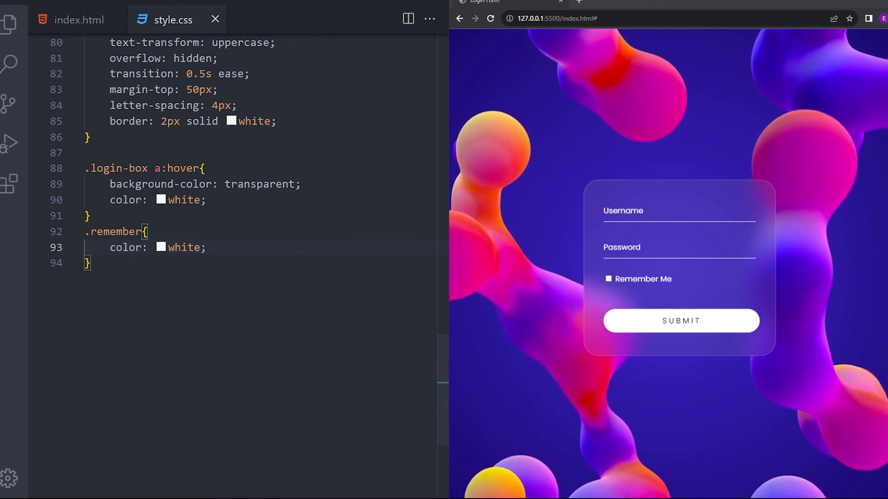